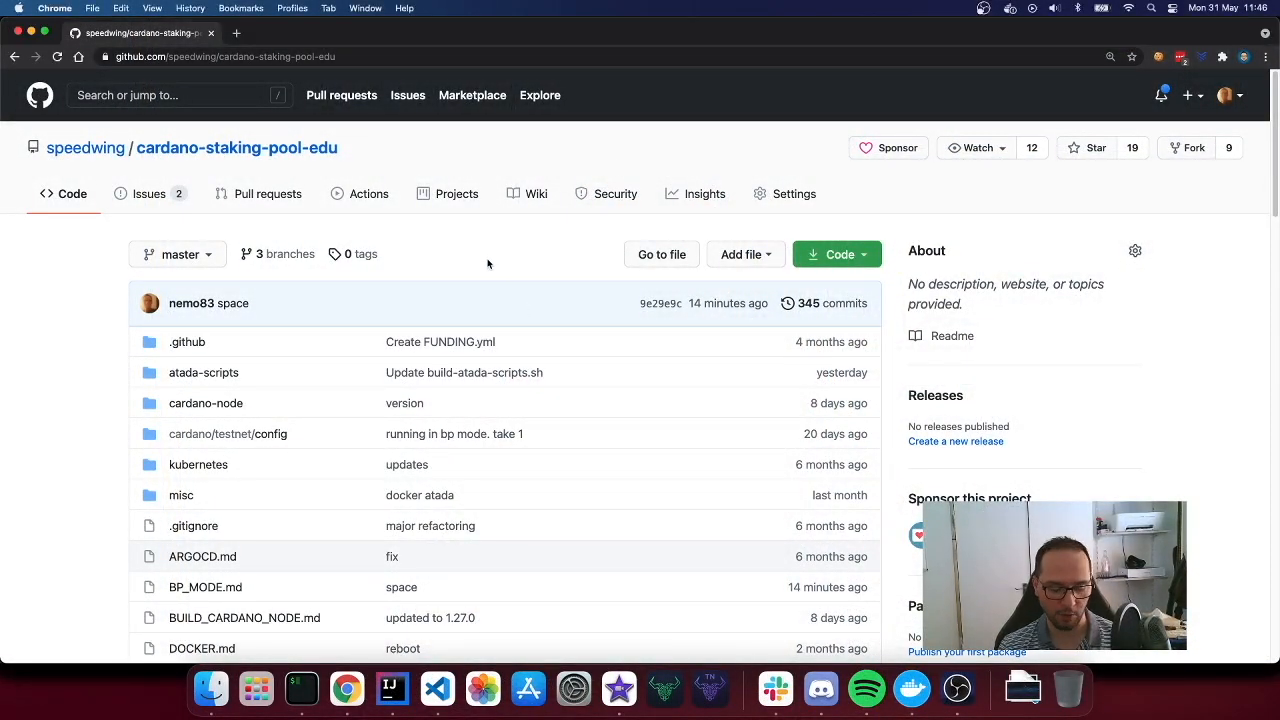
mouse_move(512, 236)
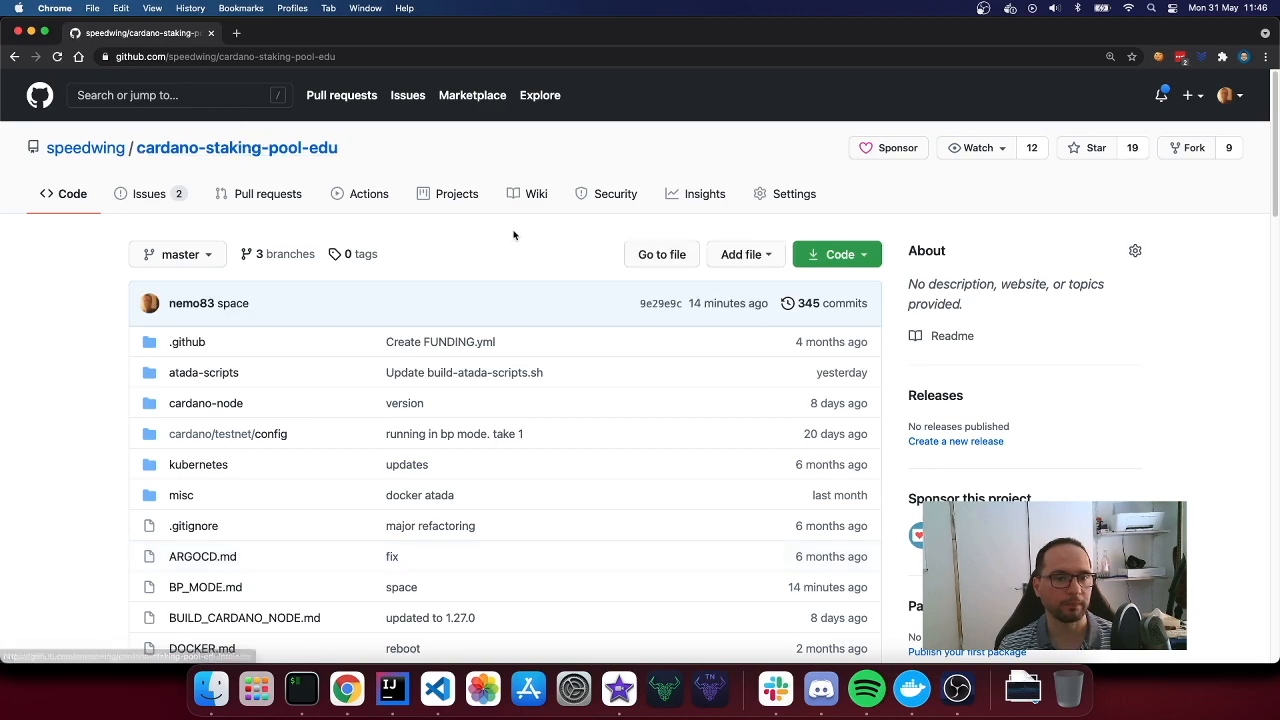
Scroll the cardano-staking-pool-edu README past the Disclaimer to the 'Why docker' eight-step list.
scroll("down", 3)
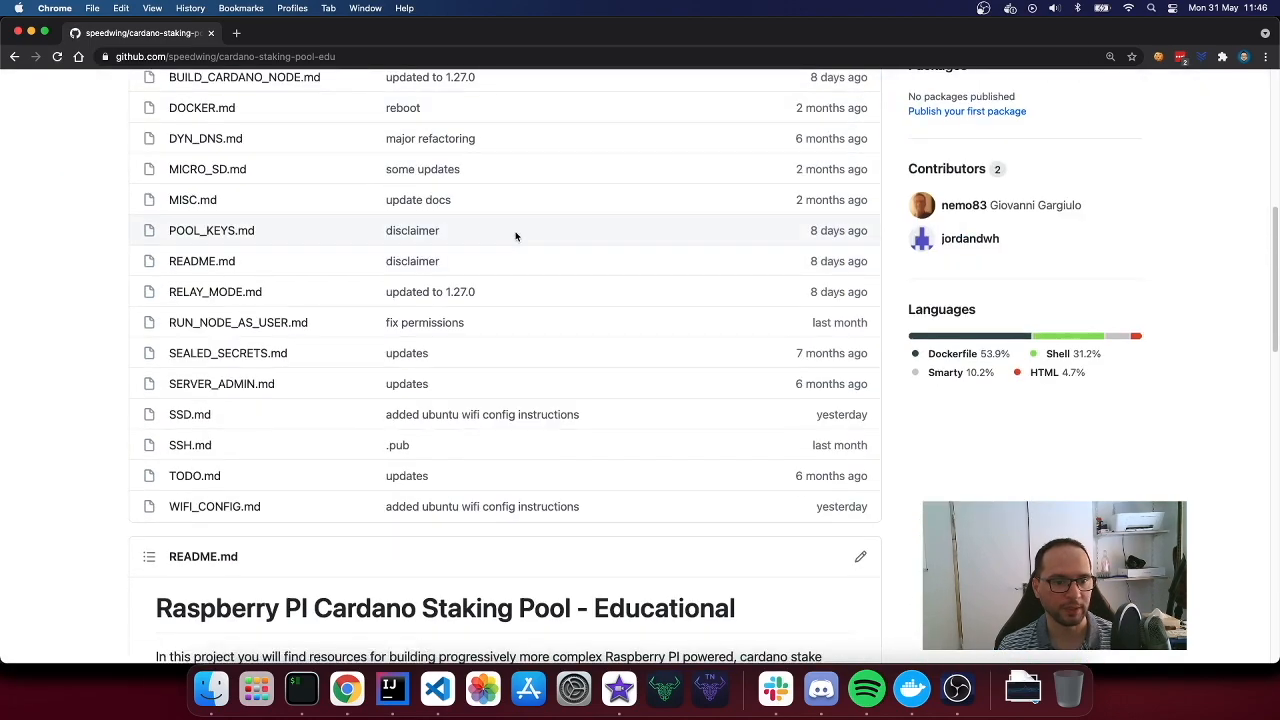
scroll("down", 3)
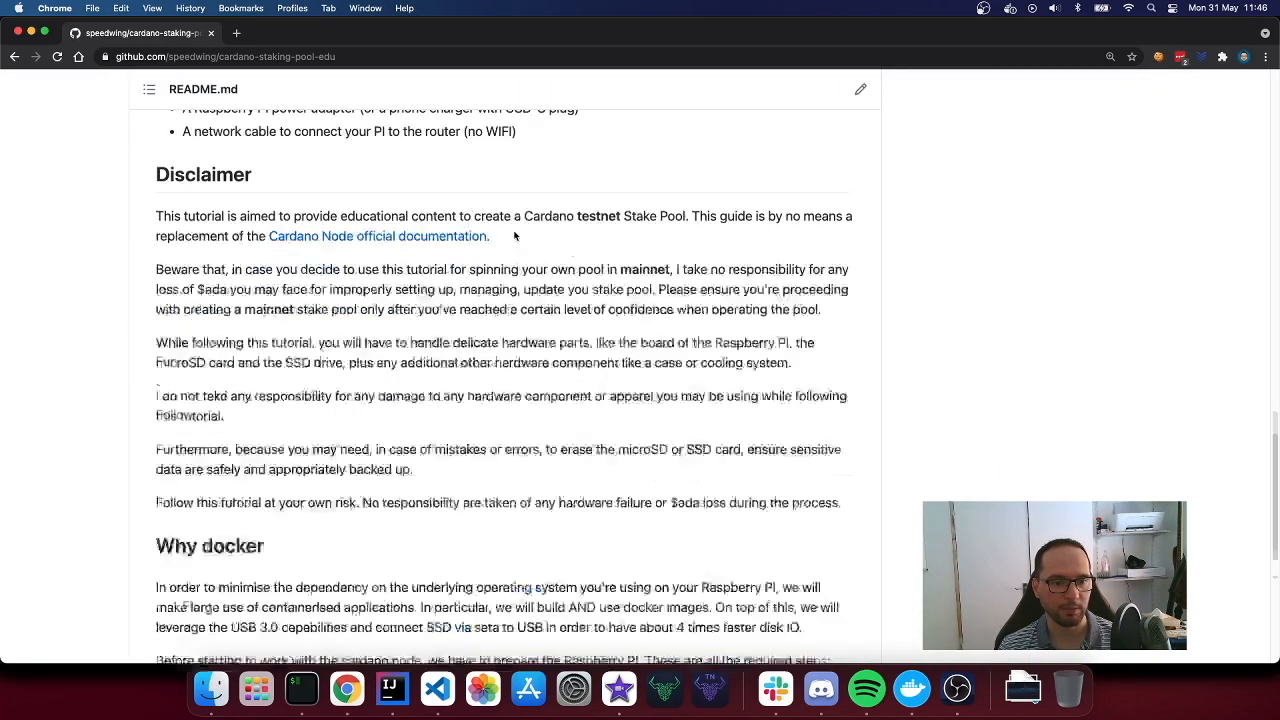
scroll("down", 3)
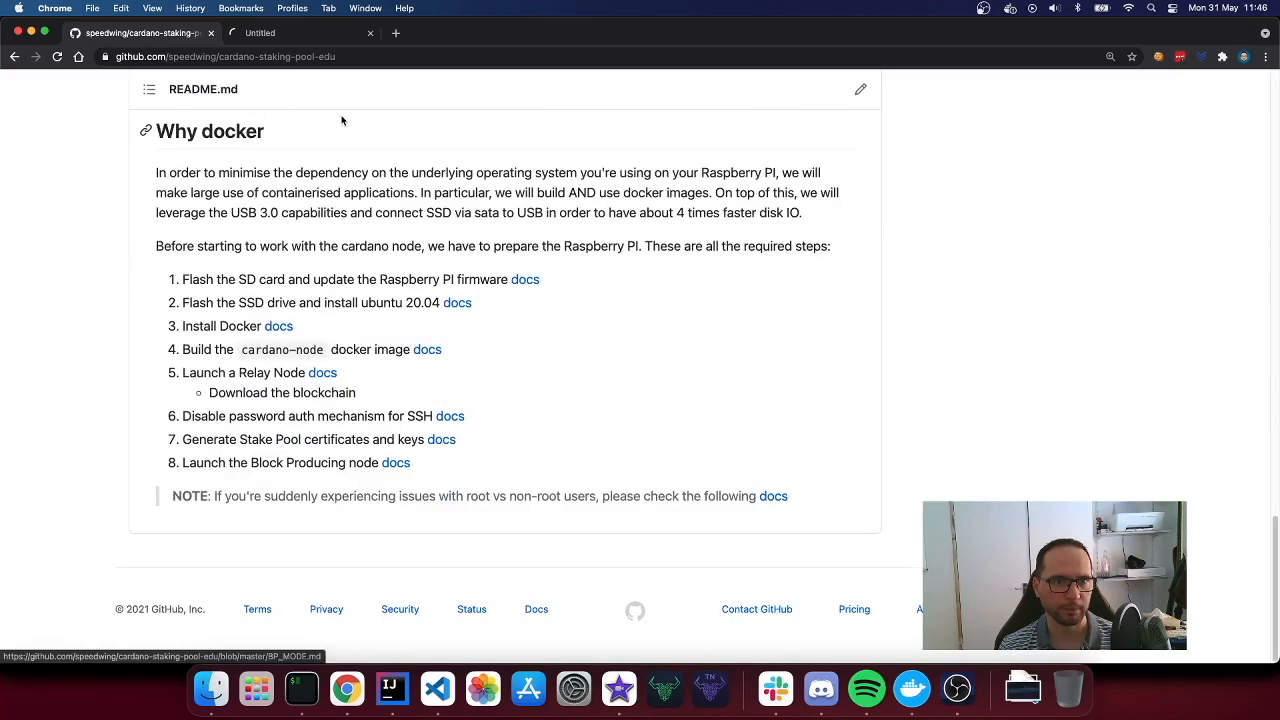
Follow the docs link to the BP_MODE.md guide and view its 'Running the node in BP mode' testnet commands.
left_click(396, 462)
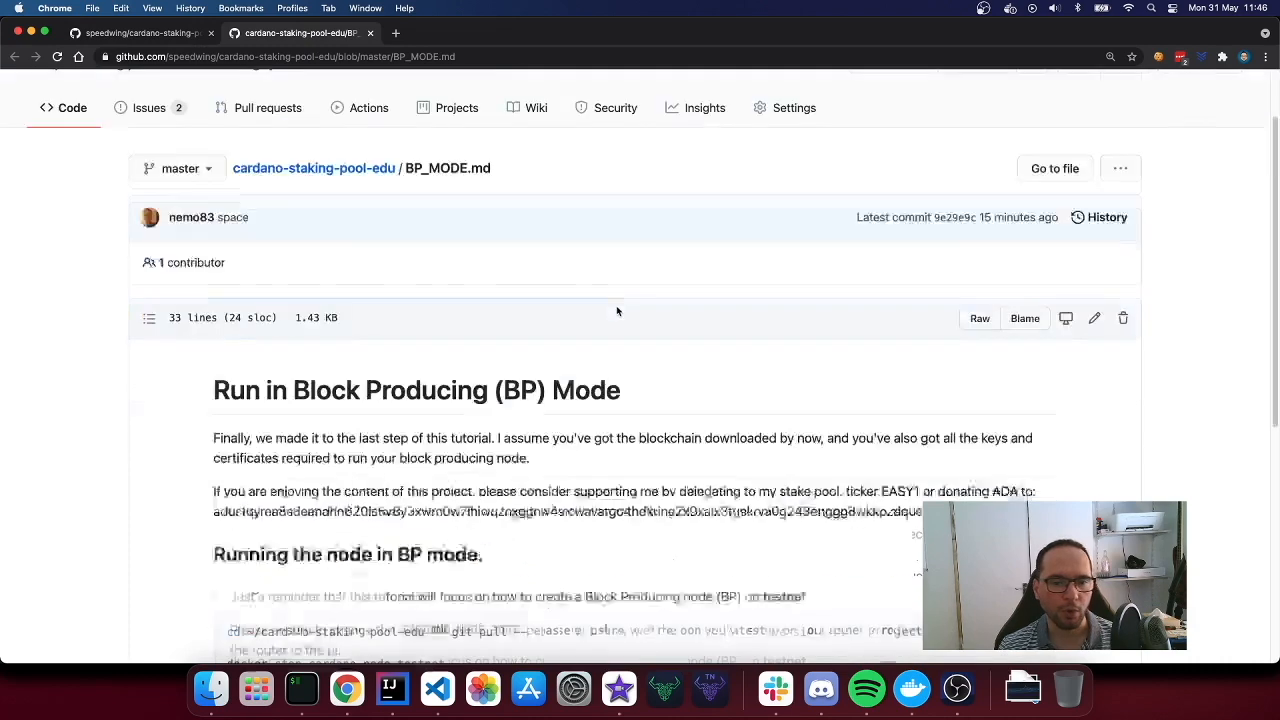
scroll("down", 3)
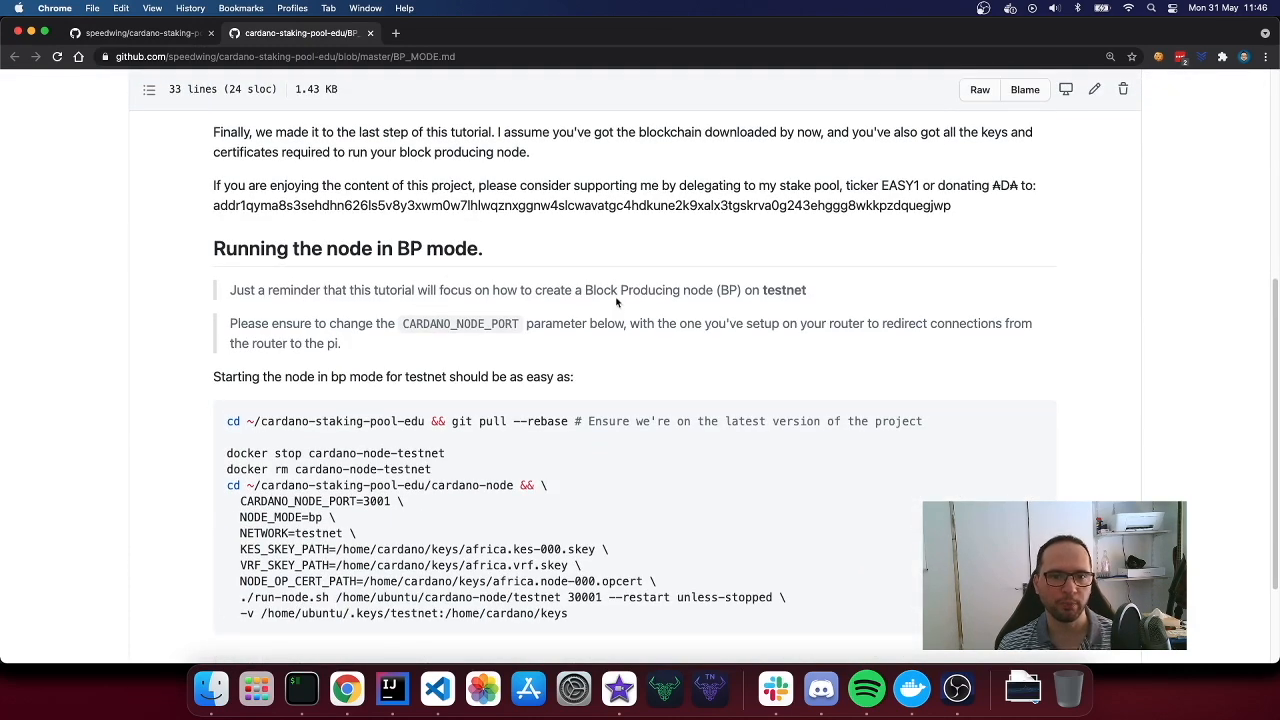
scroll("up", 3)
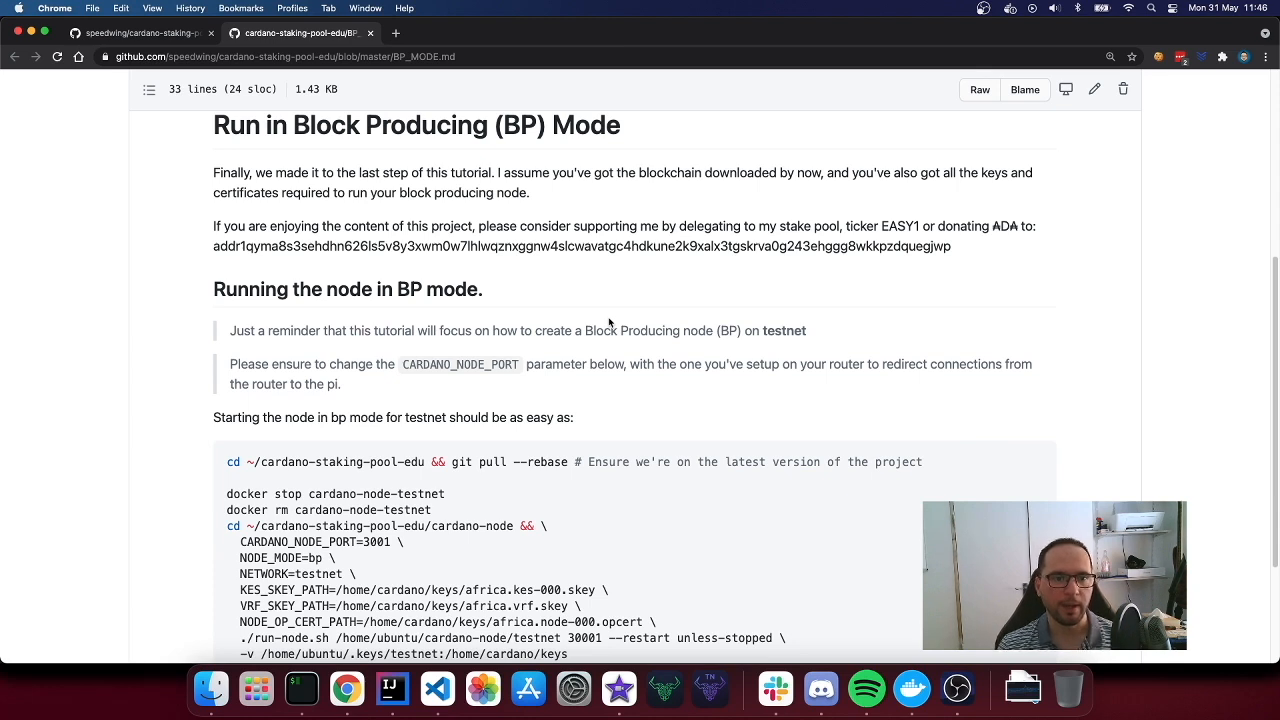
mouse_move(558, 348)
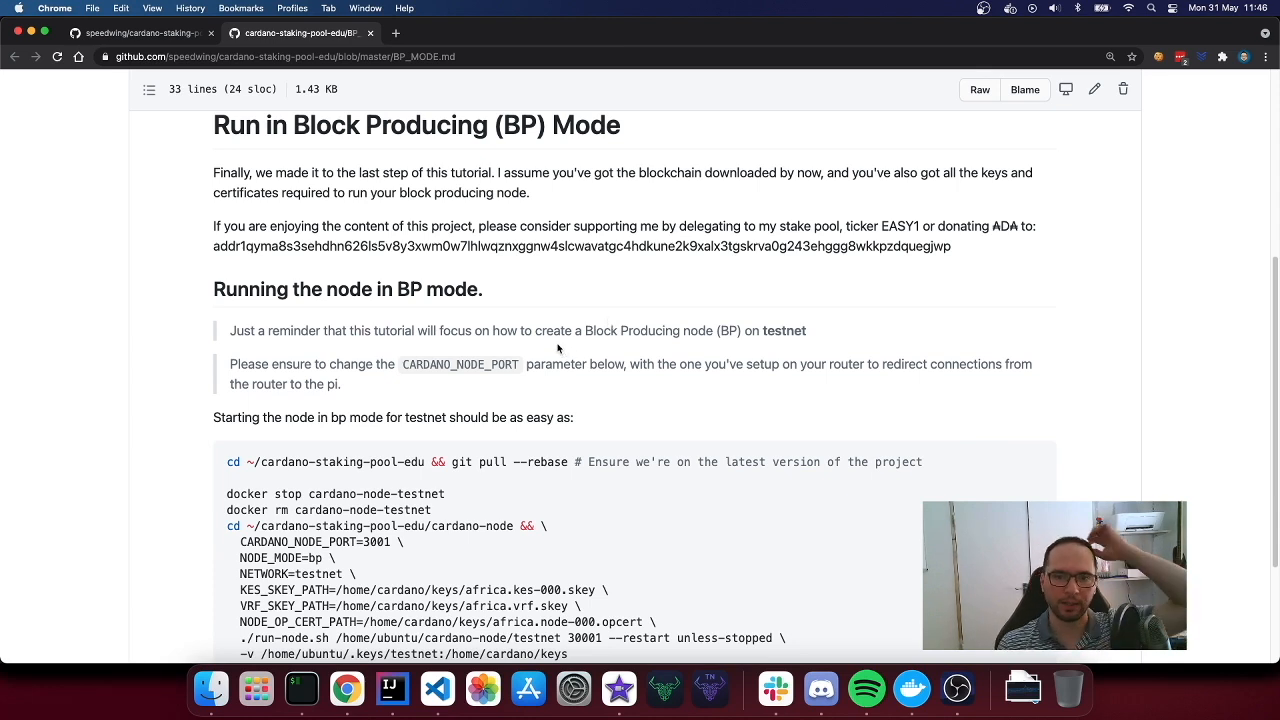
mouse_move(388, 360)
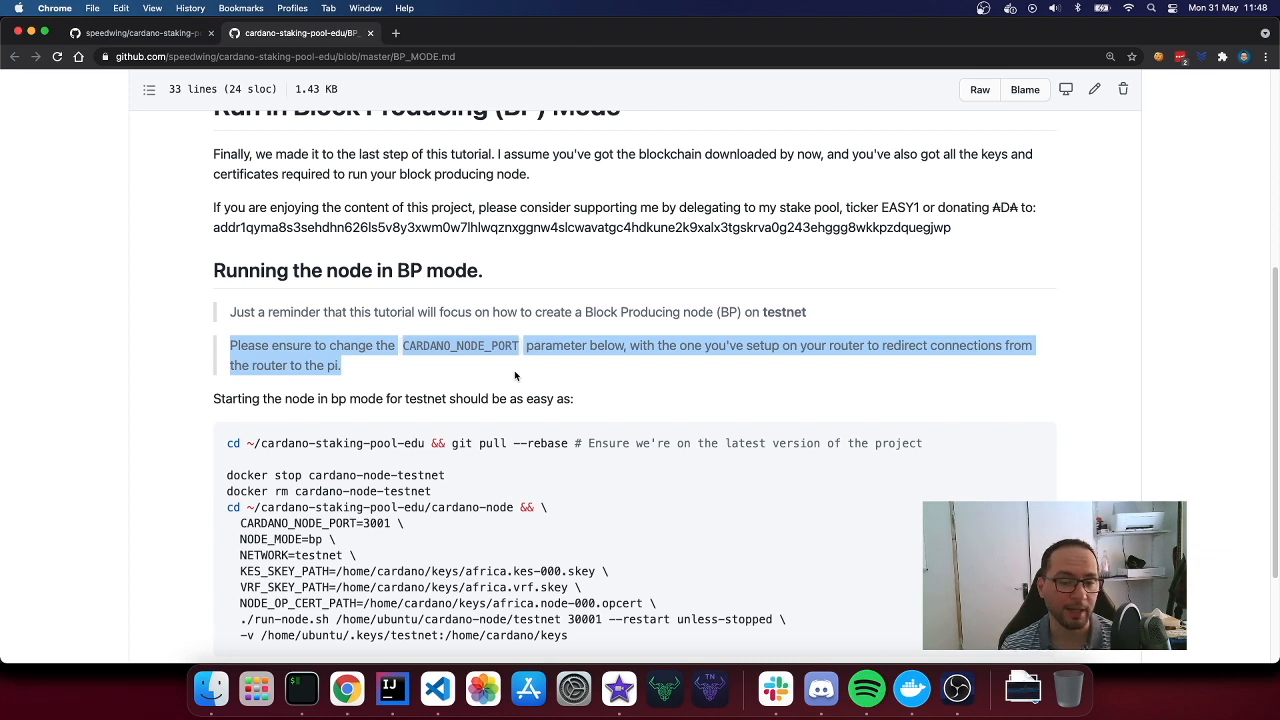
left_click(412, 372)
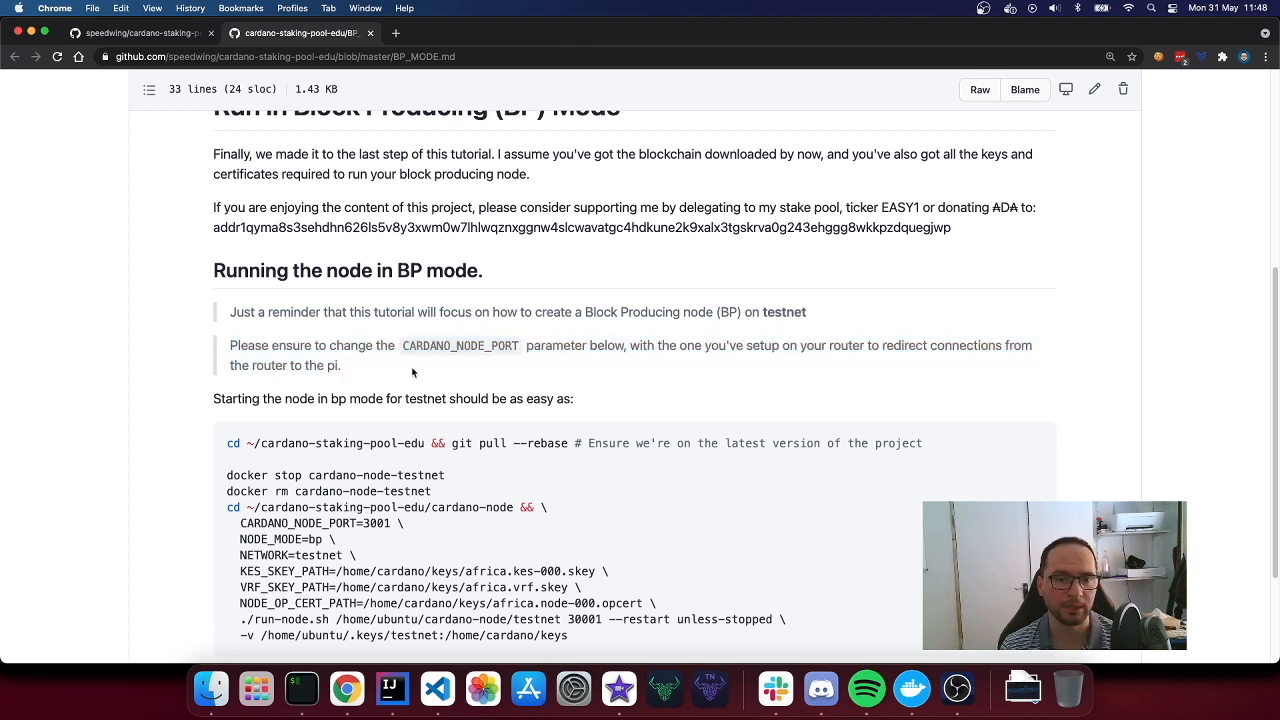
mouse_move(352, 364)
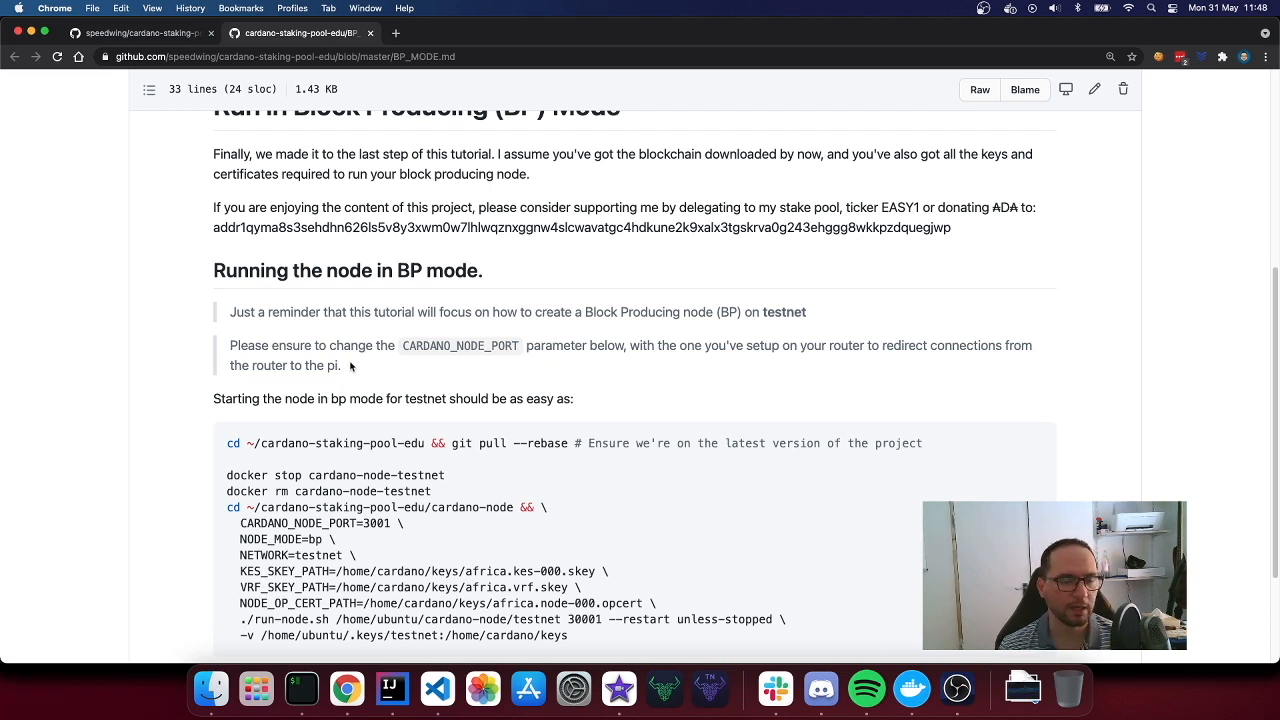
mouse_move(346, 370)
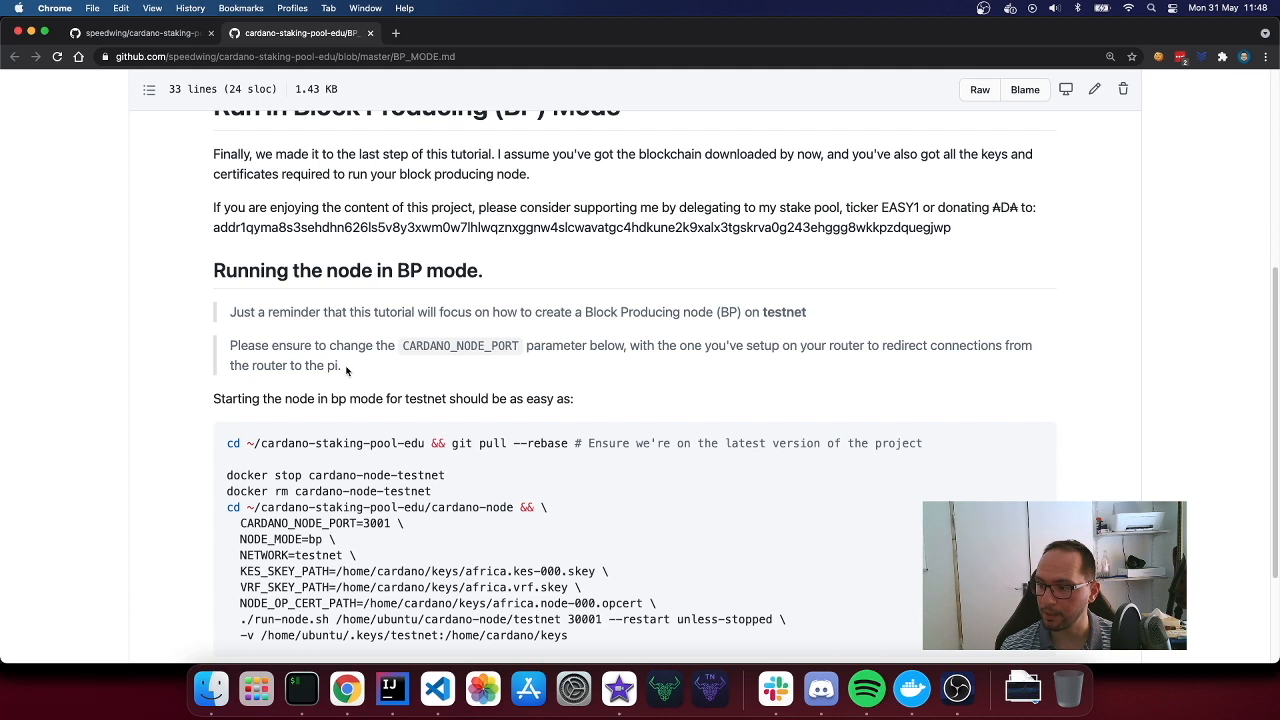
scroll("down", 3)
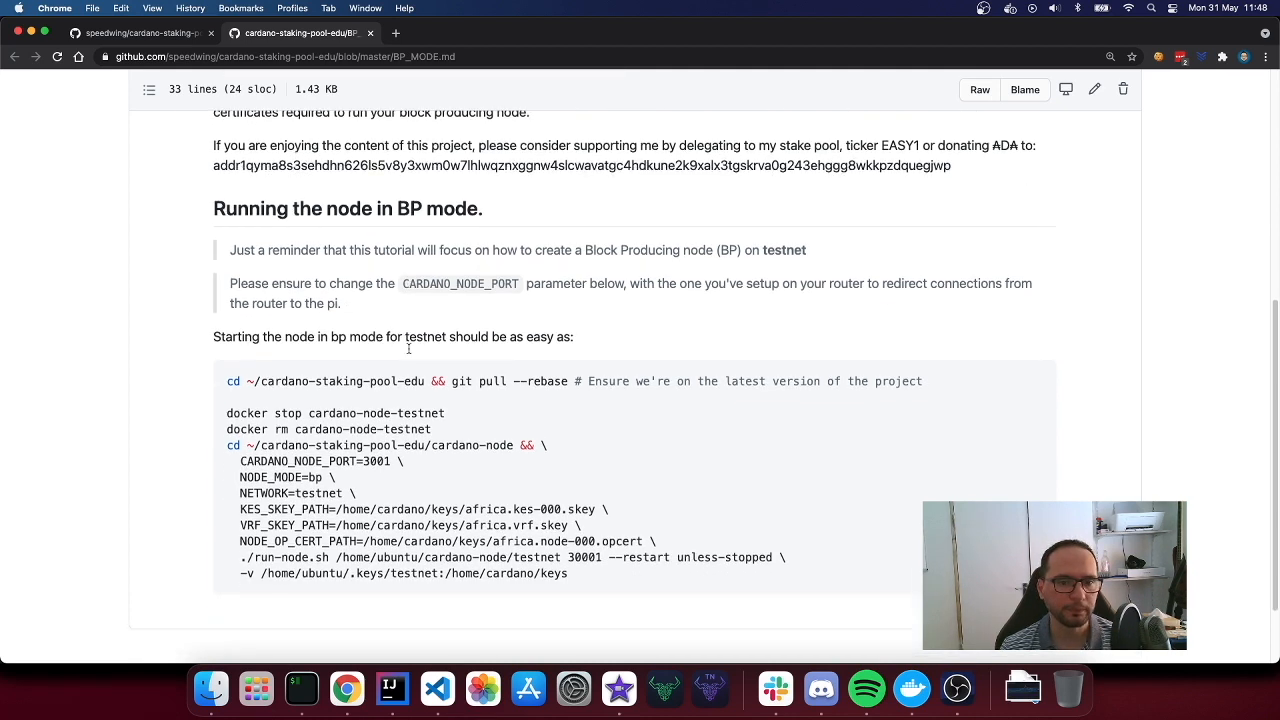
mouse_move(408, 352)
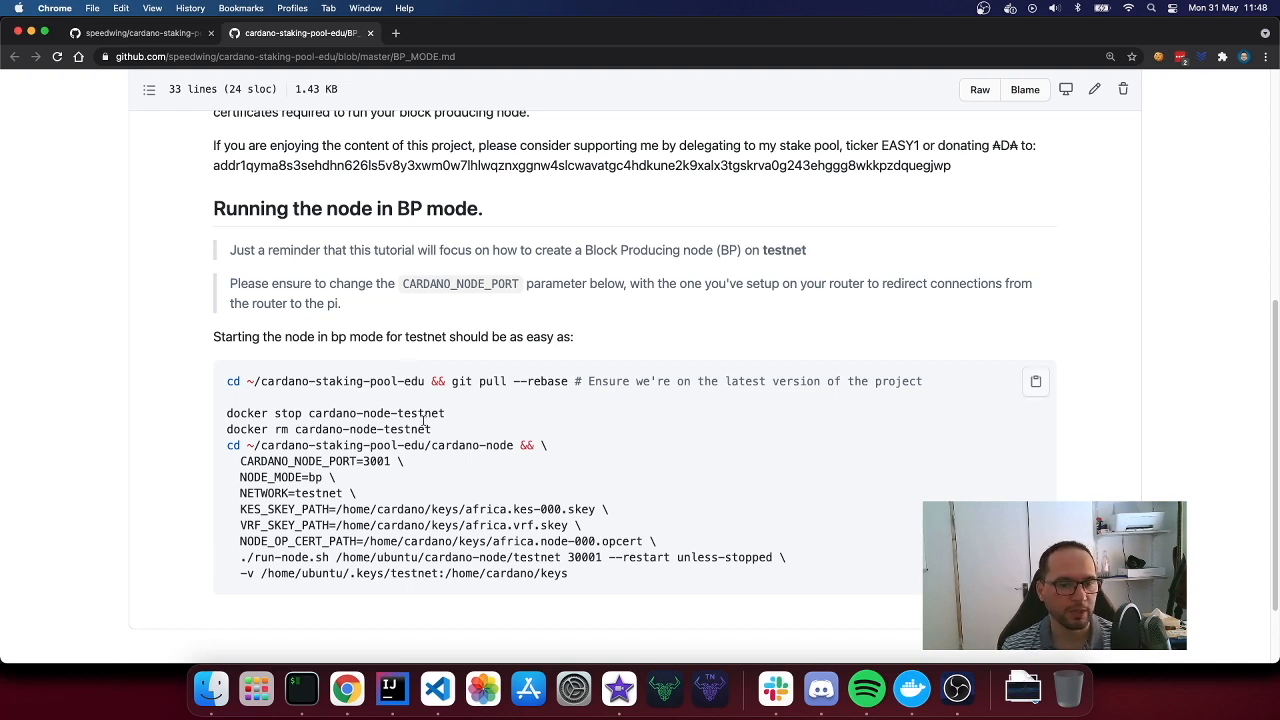
mouse_move(516, 534)
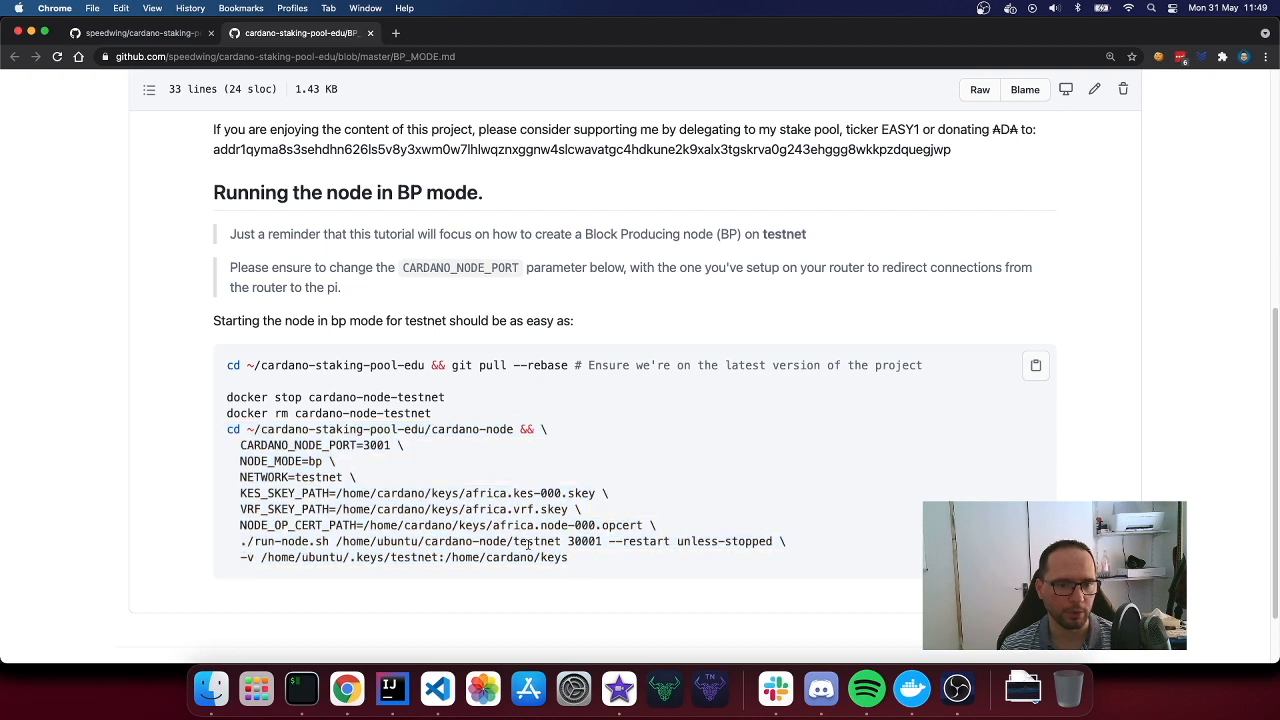
double_click(320, 444)
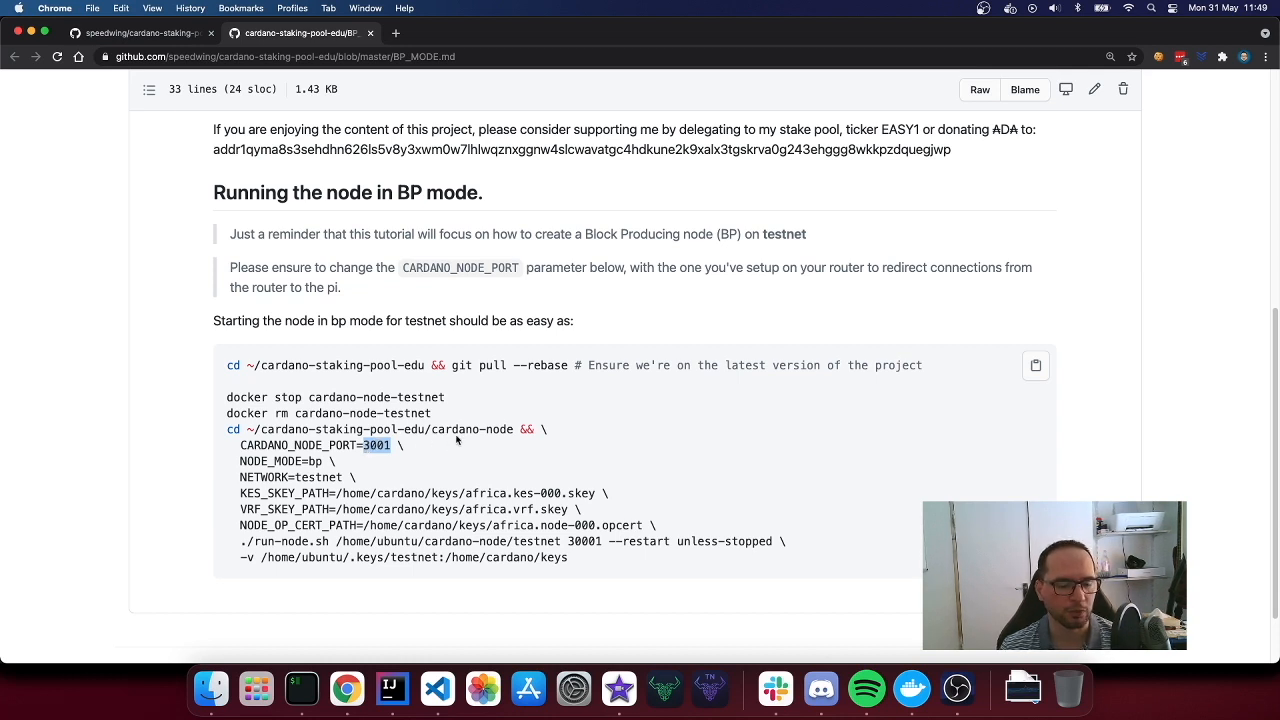
mouse_move(462, 430)
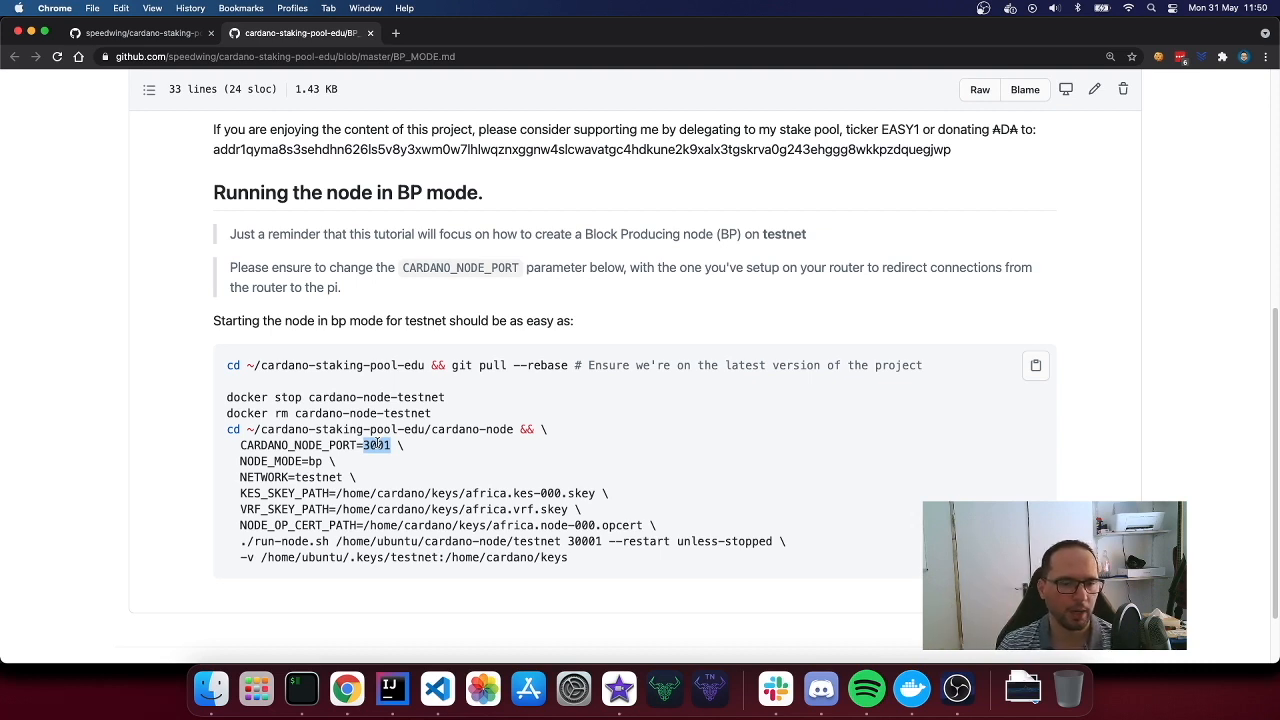
left_click_drag(396, 444, 350, 476)
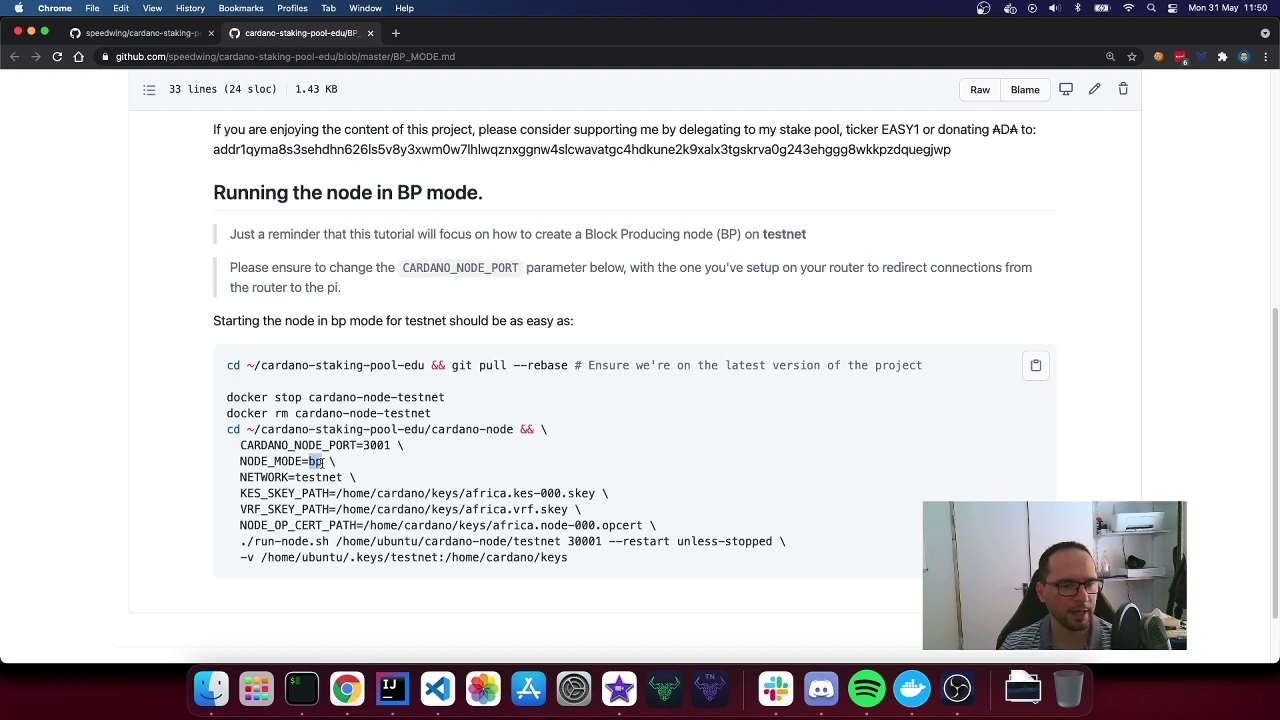
double_click(268, 460)
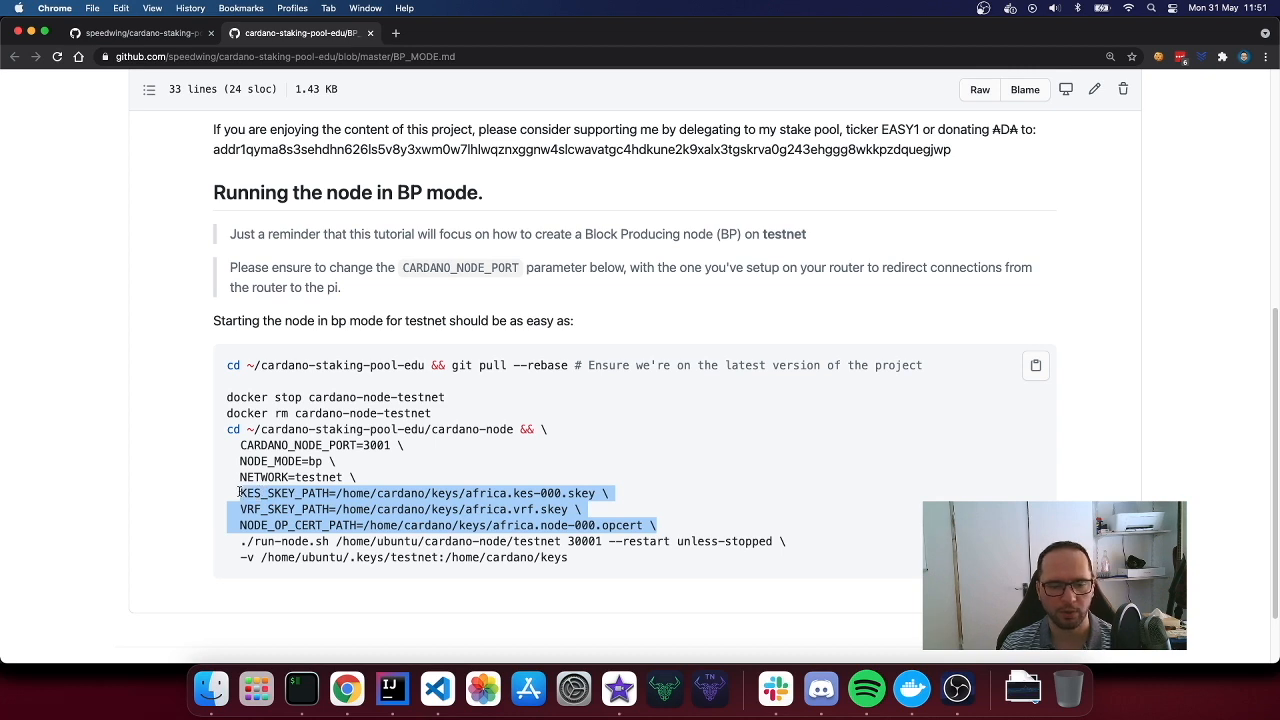
Highlight the CARDANO_NODE_PORT setting in the BP_MODE guide, then return to the iTerm2 terminal.
scroll("up", 3)
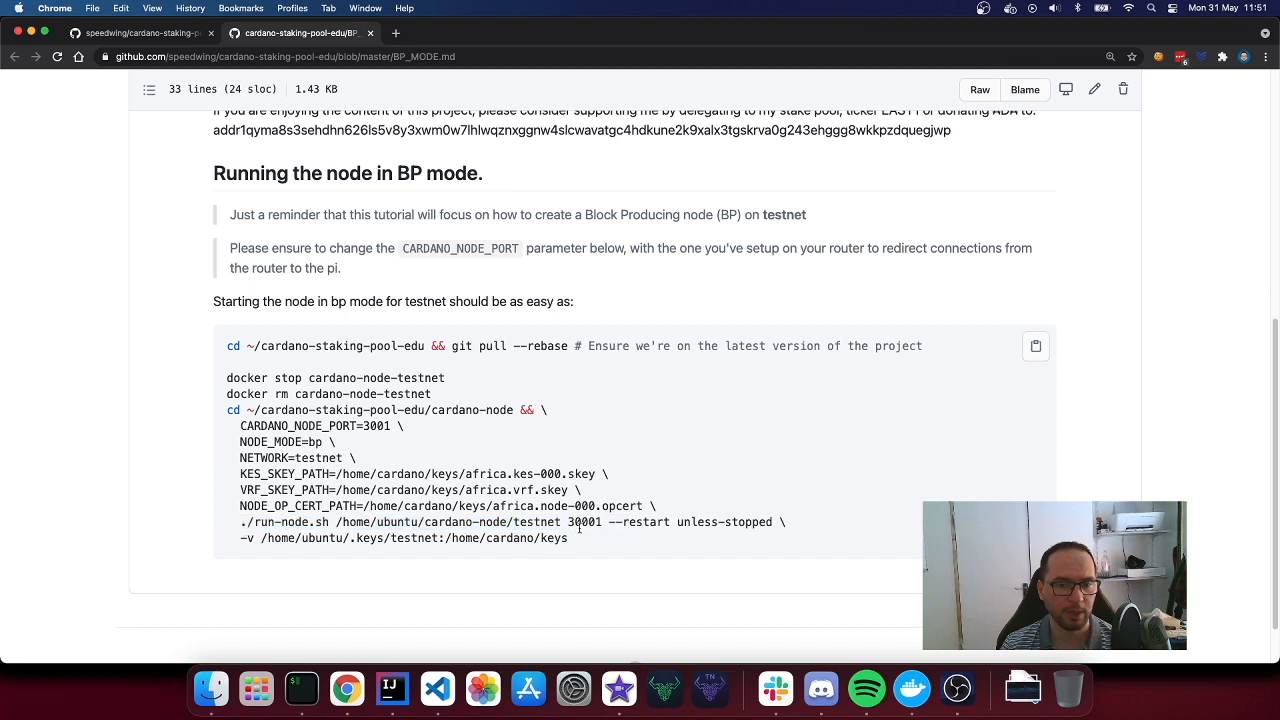
double_click(584, 520)
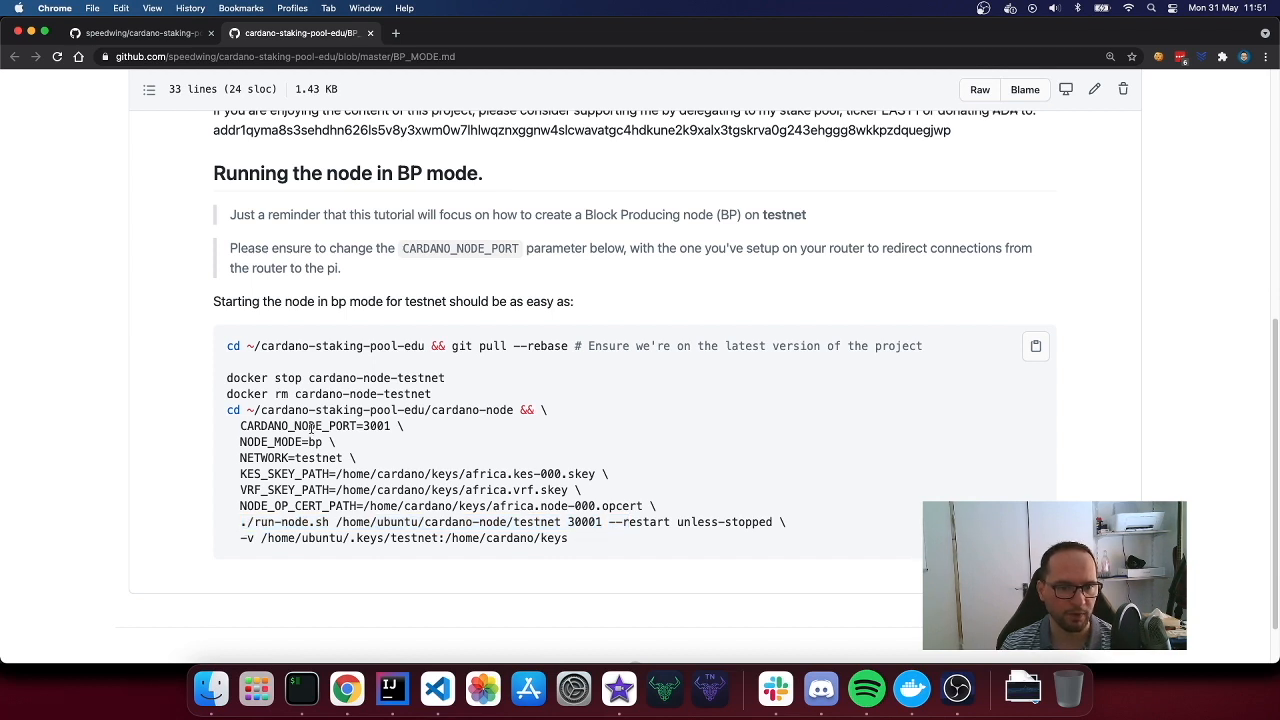
double_click(584, 520)
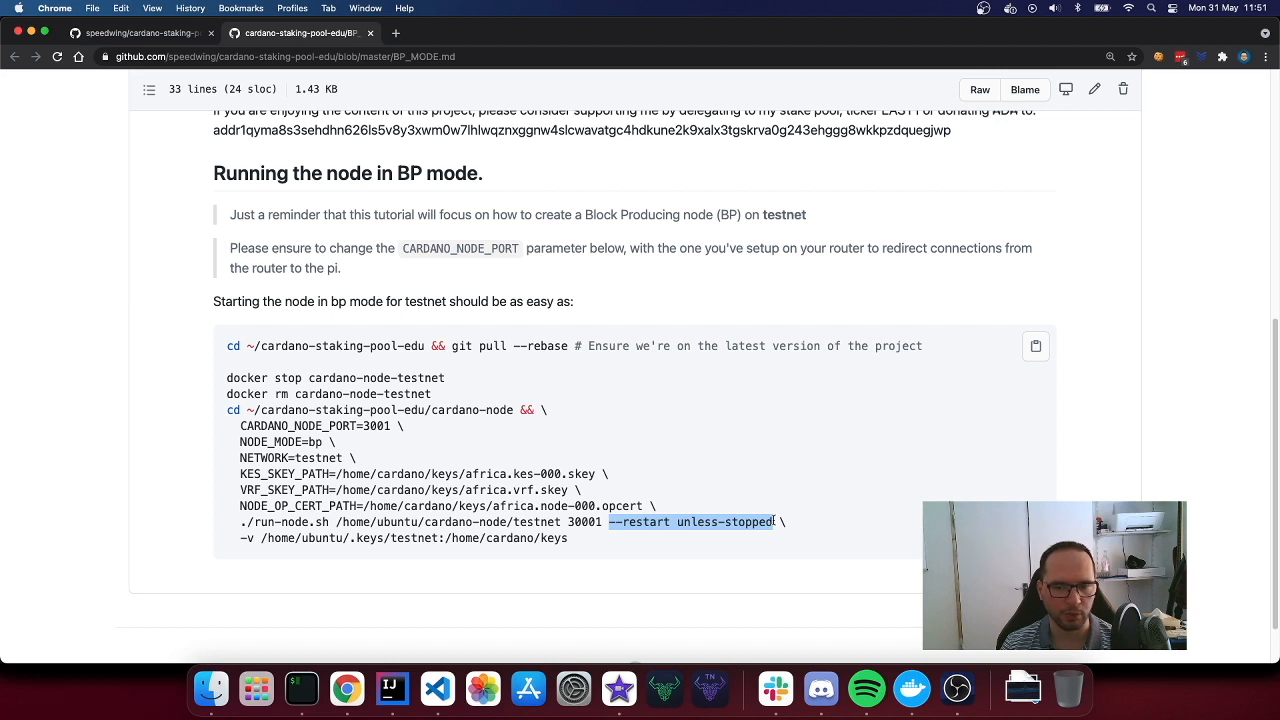
mouse_move(480, 542)
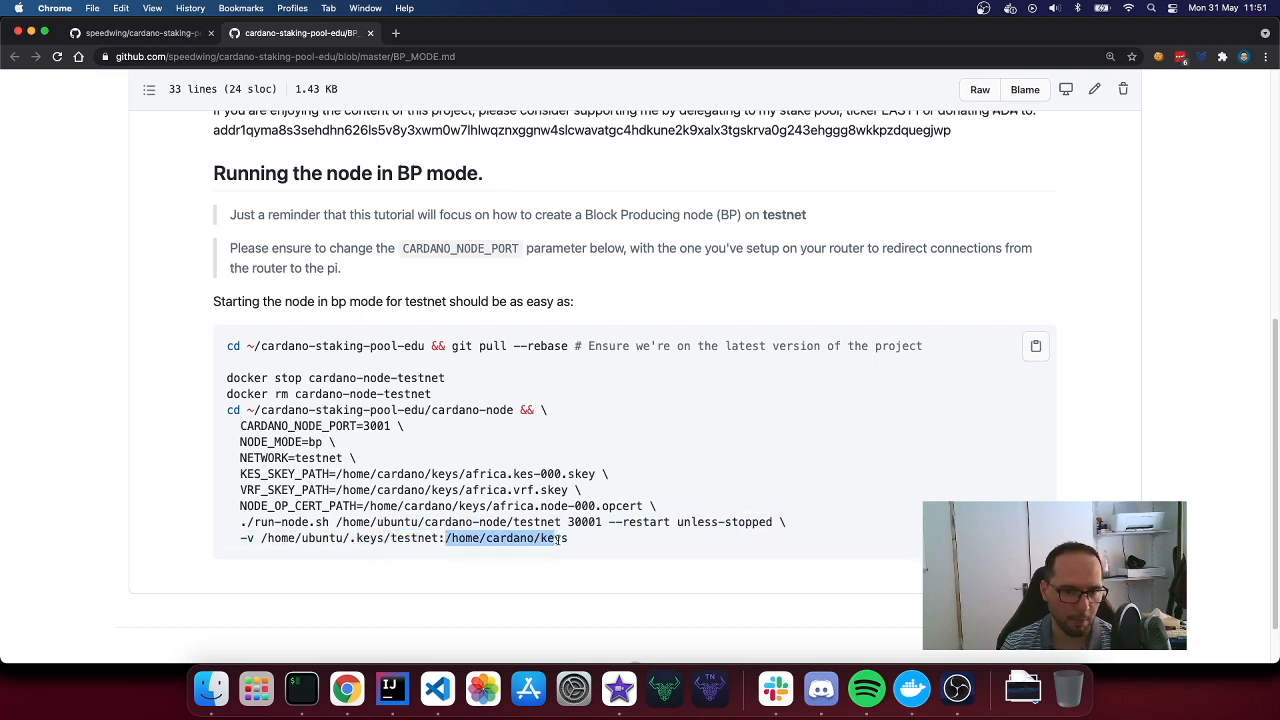
mouse_move(300, 688)
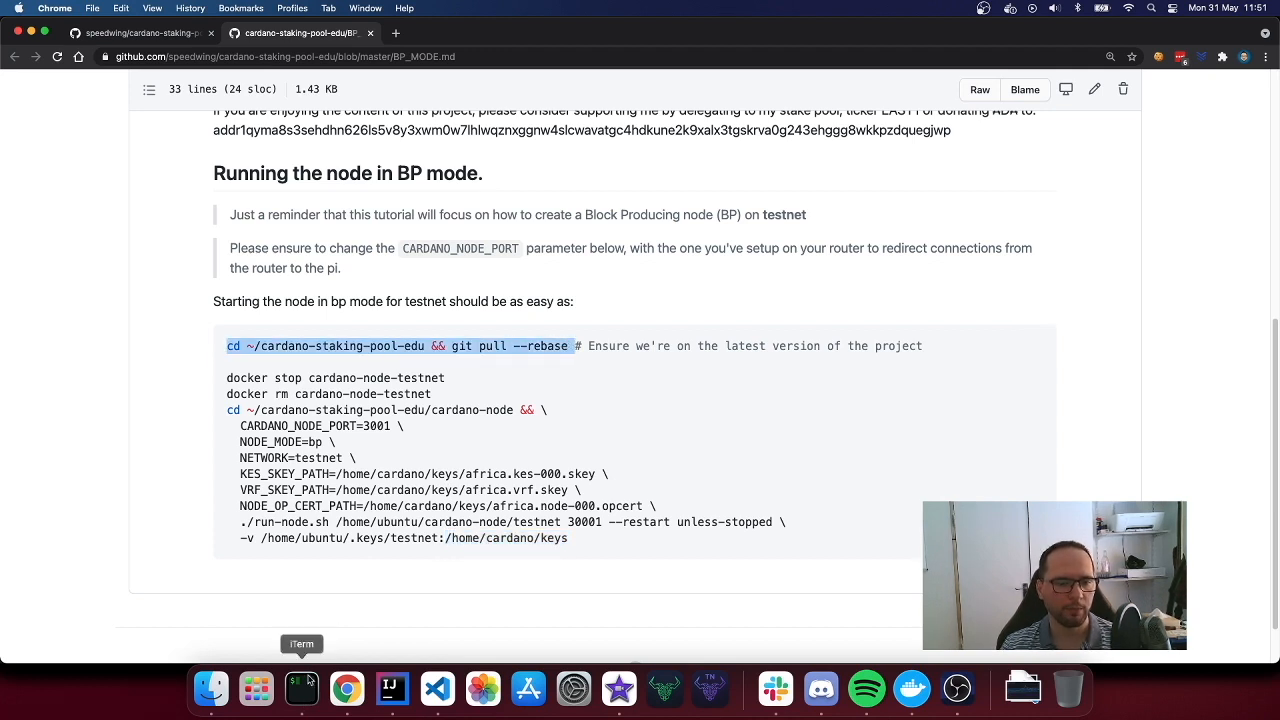
left_click(300, 688)
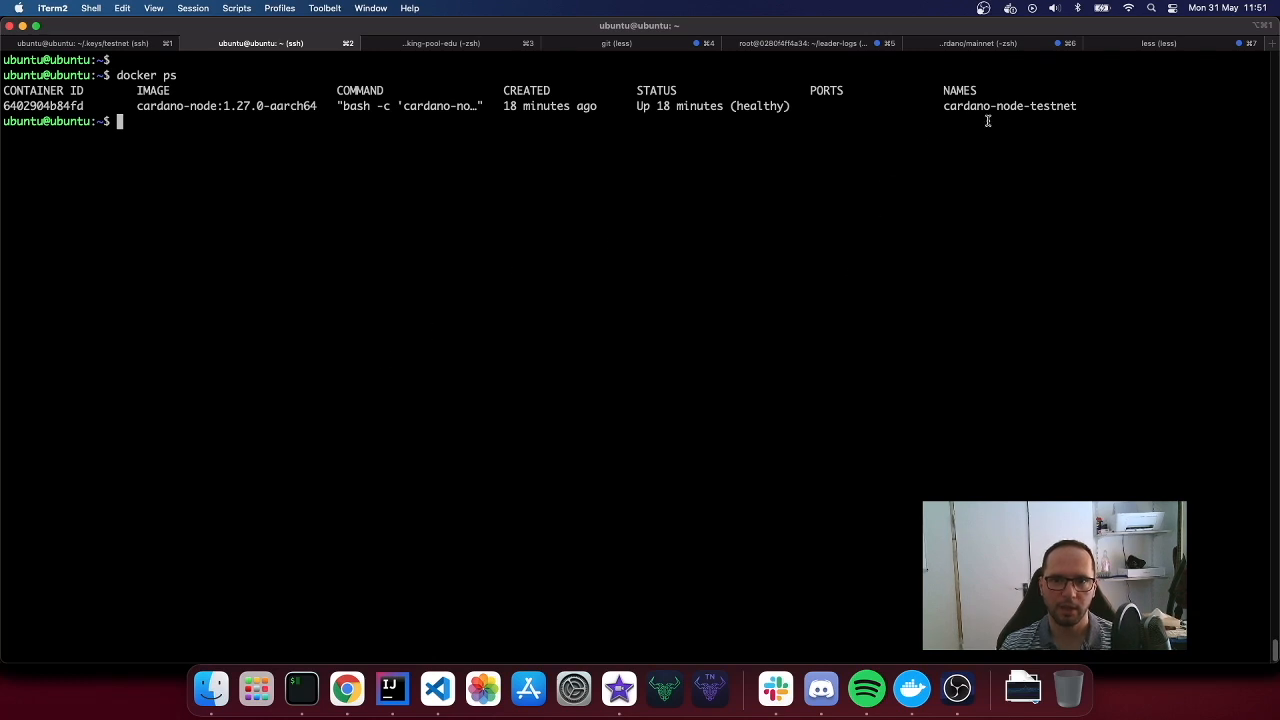
Run 'cd ~/cardano-staking-pool-edu && git pull --rebase' (already up to date) and stop the cardano-node-testnet container.
type("cardano-node-testnet")
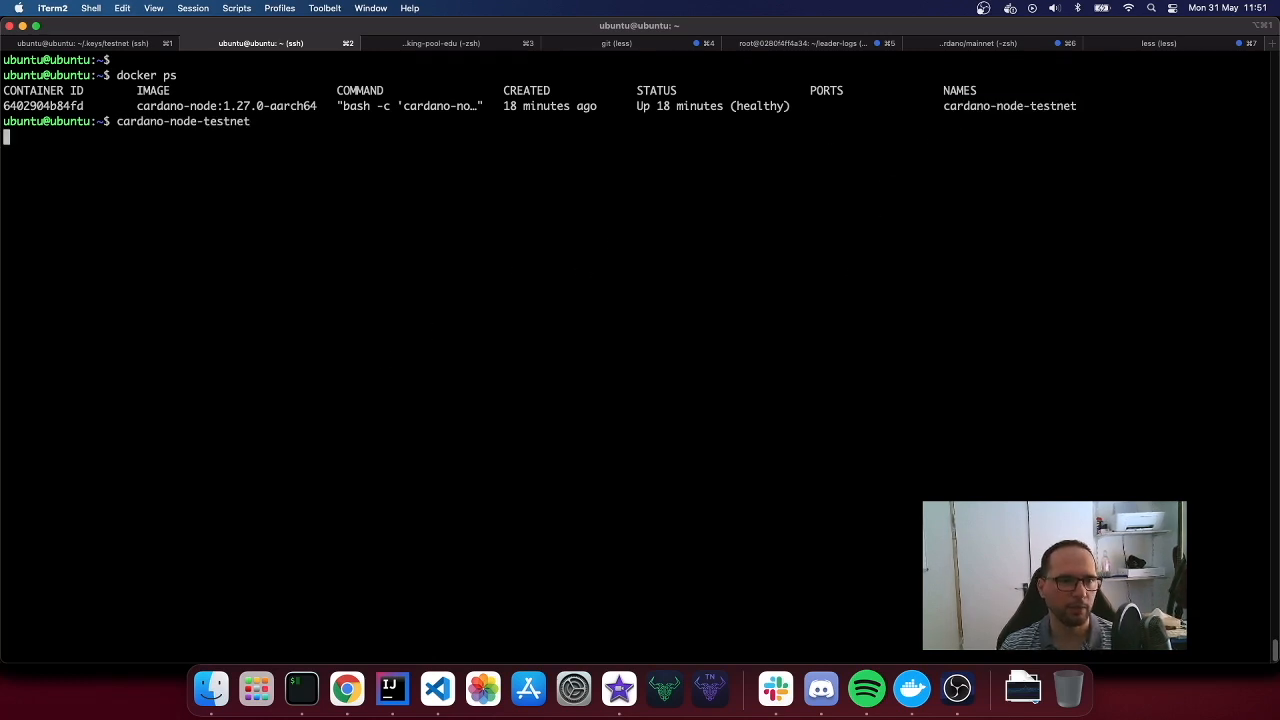
left_click(346, 688)
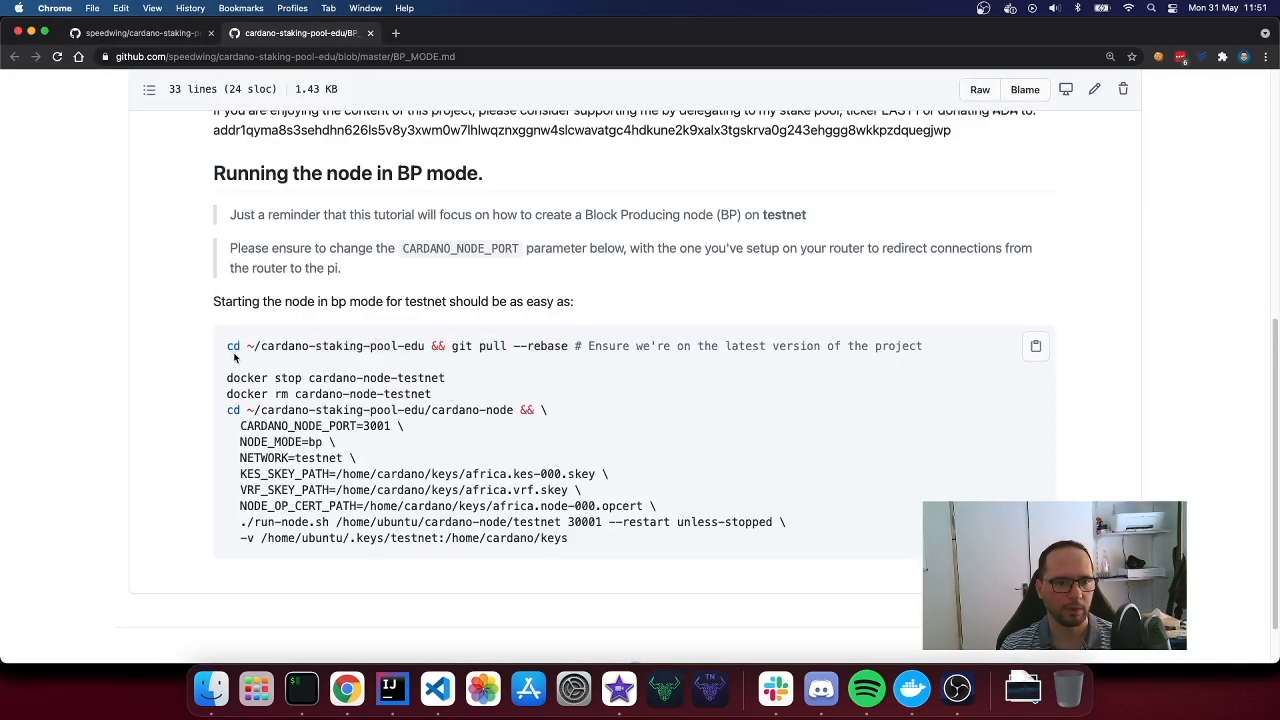
left_click(300, 688)
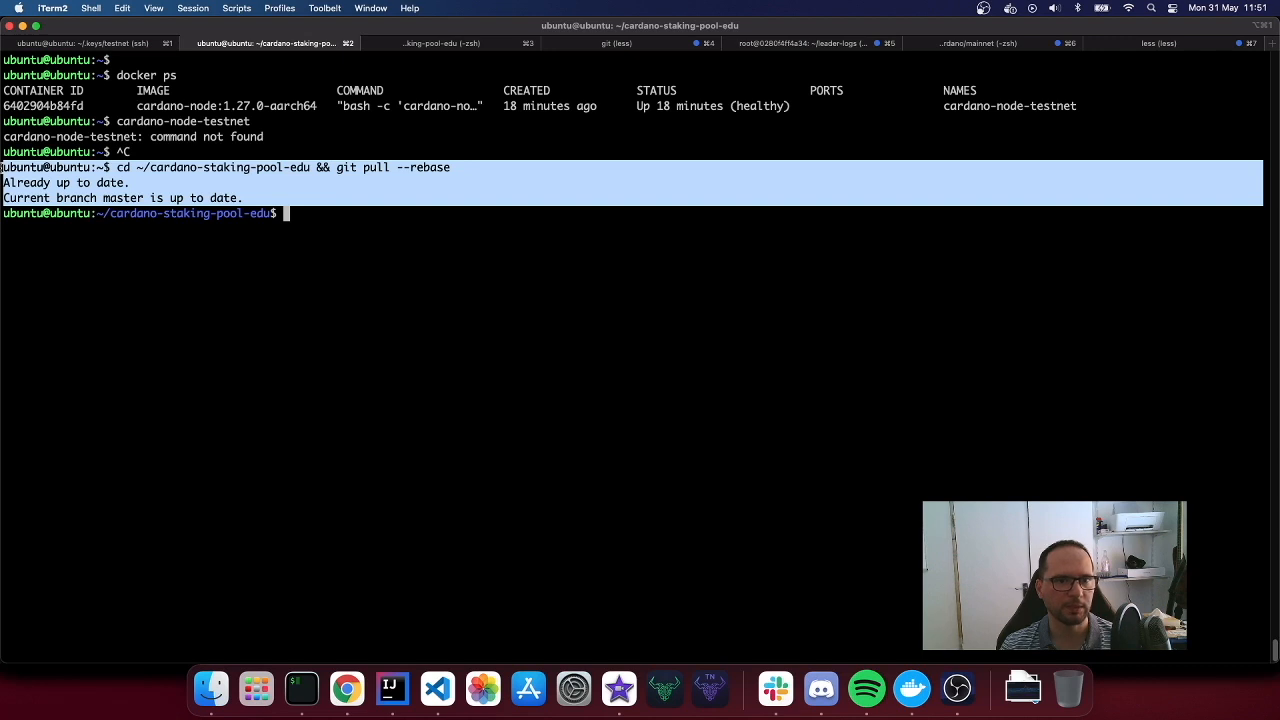
mouse_move(332, 308)
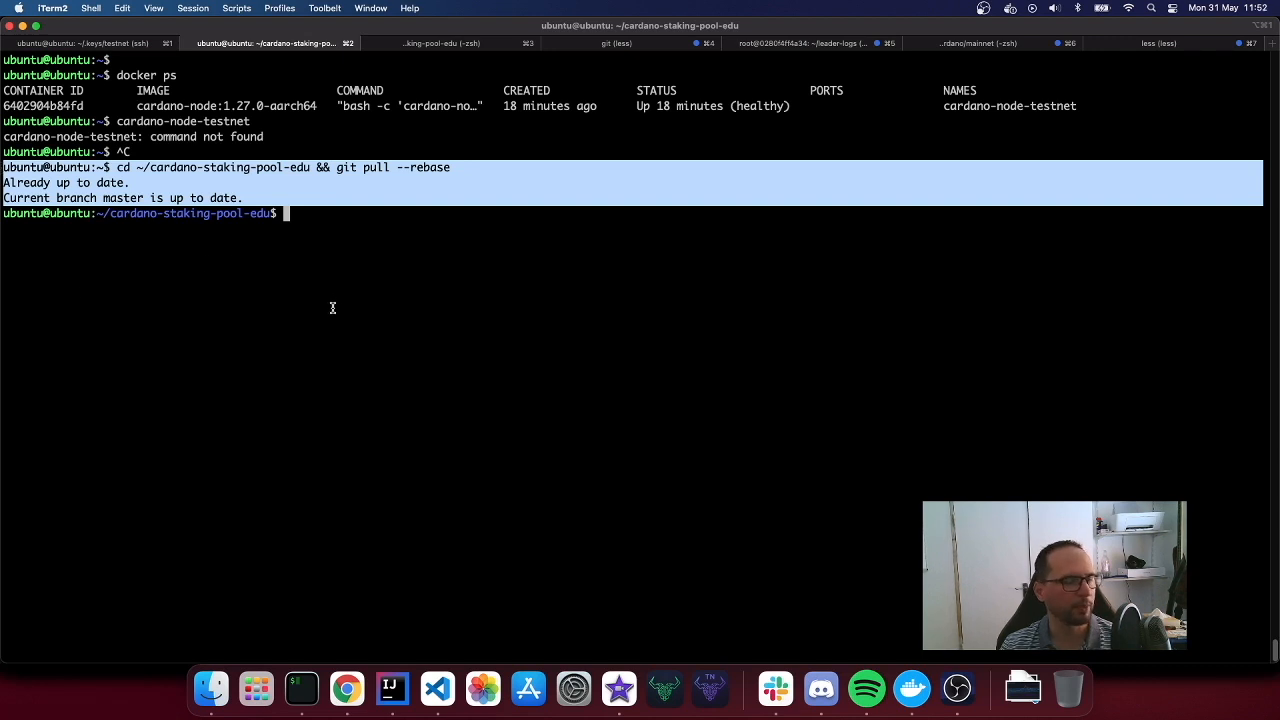
mouse_move(436, 264)
type("docker stop cardano-node-testnet")
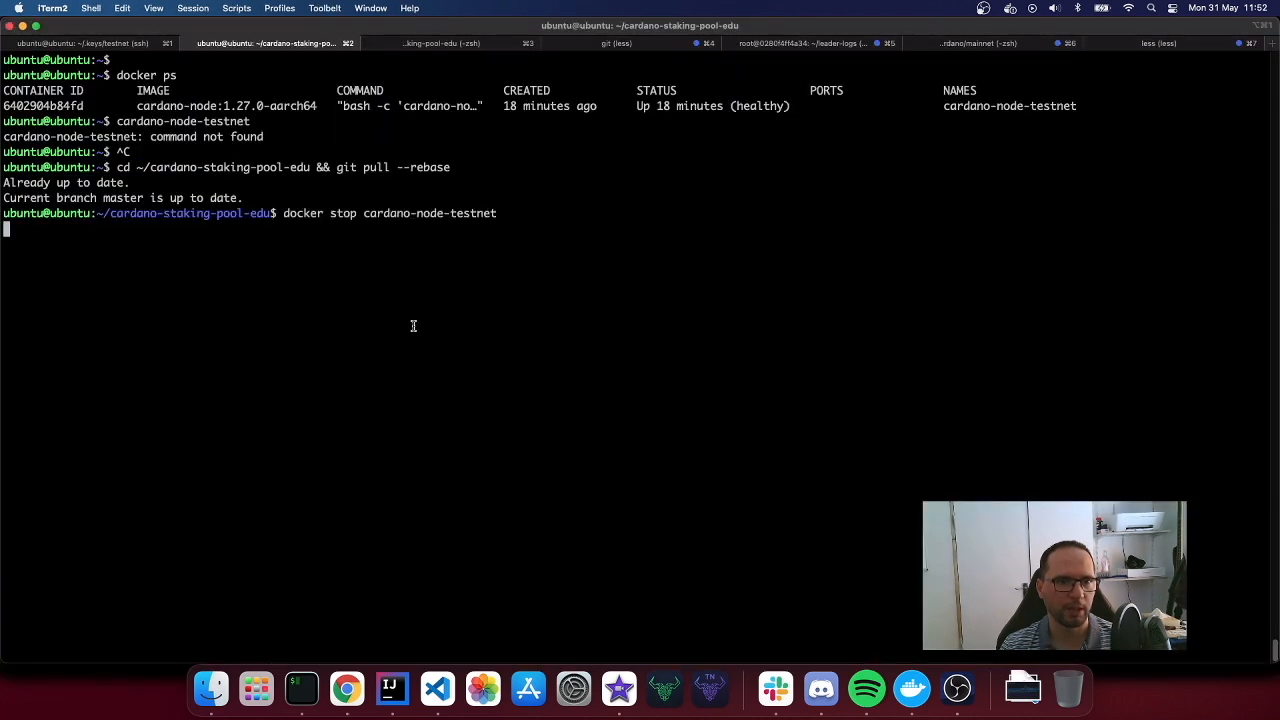
Remove the old cardano-node-testnet container and relaunch it with run-node.sh in block producer mode on testnet.
double_click(428, 212)
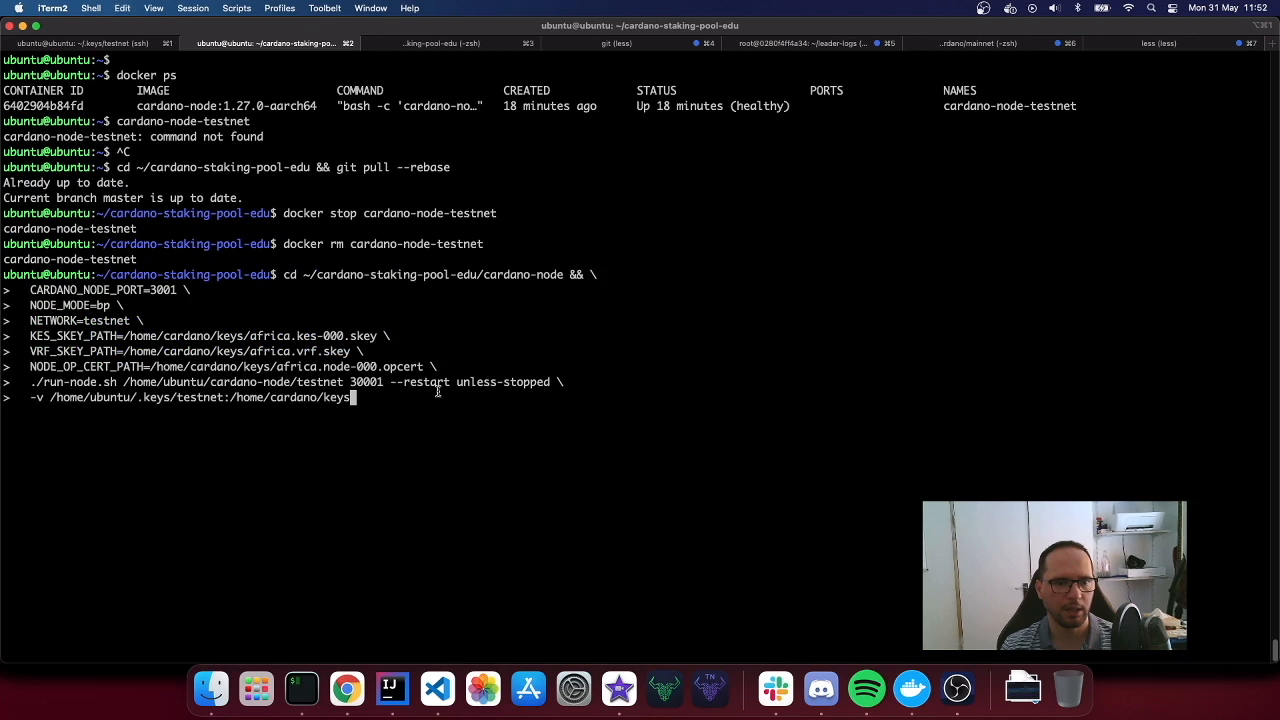
key("Return")
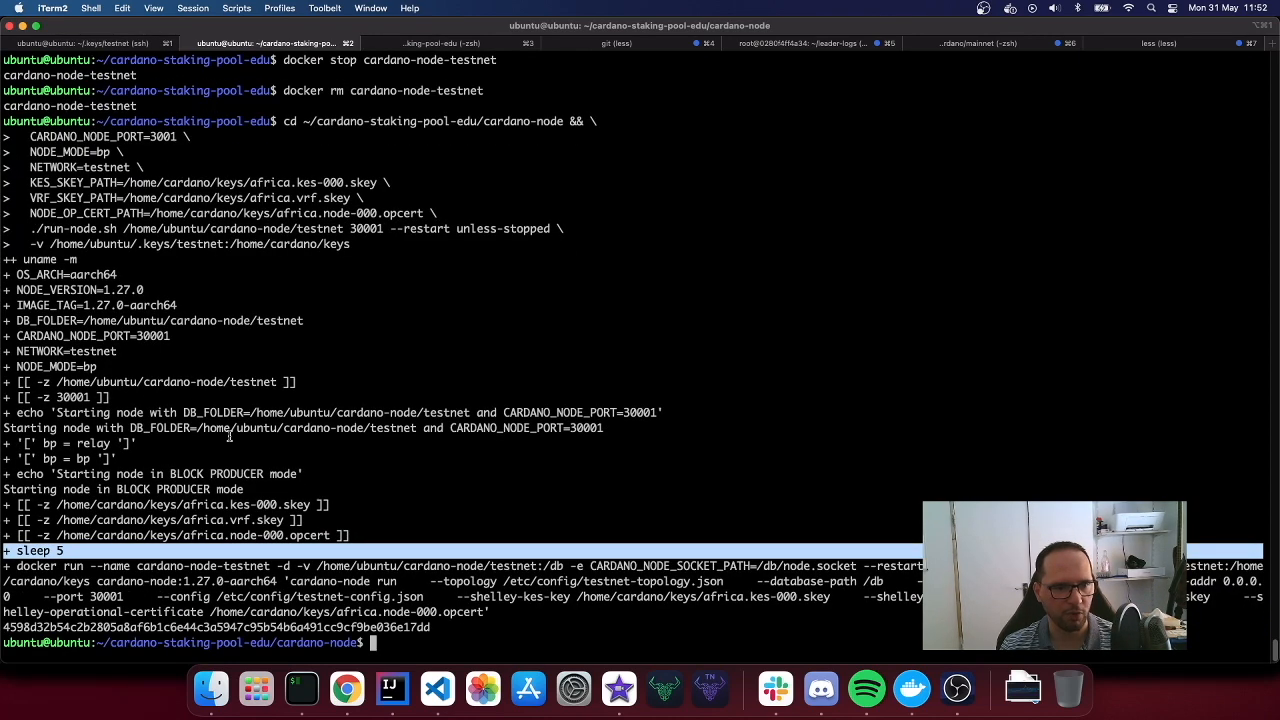
mouse_move(236, 460)
type("docker ps")
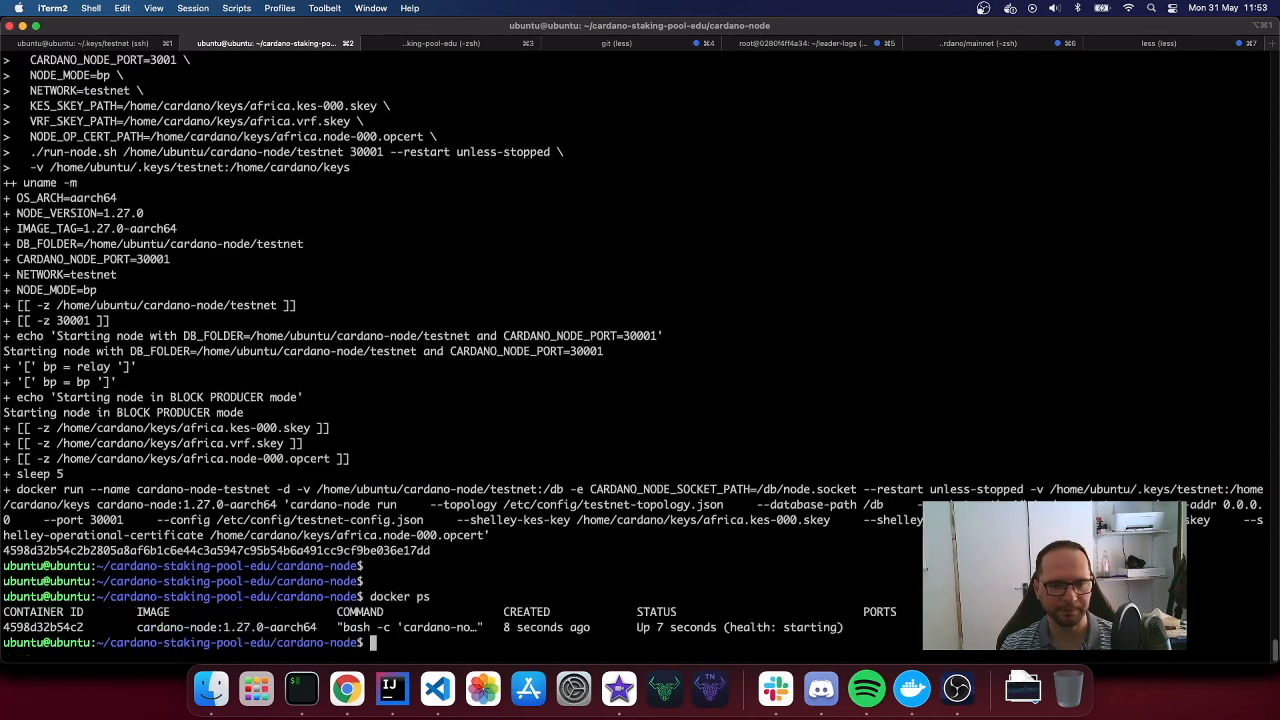
mouse_move(758, 610)
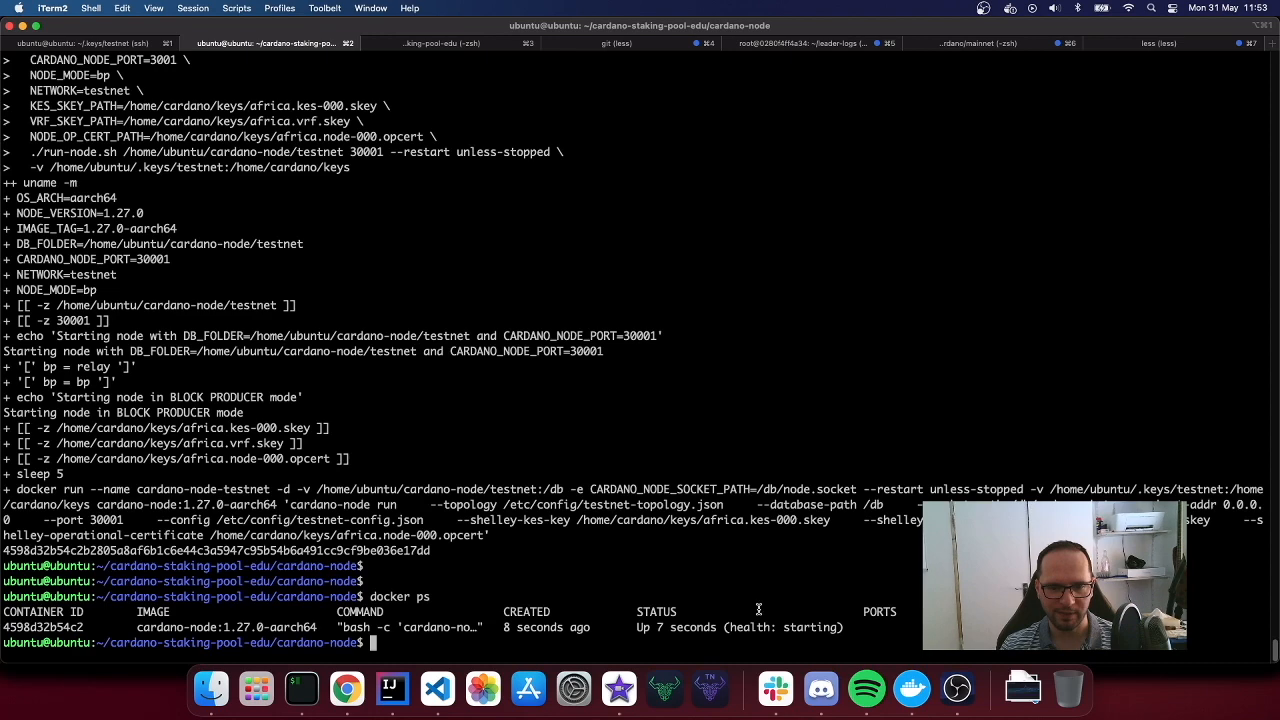
Run 'docker logs -f cardano-node-testnet' to follow the node's startup output showing version 1.27.0.
type("docker logs -")
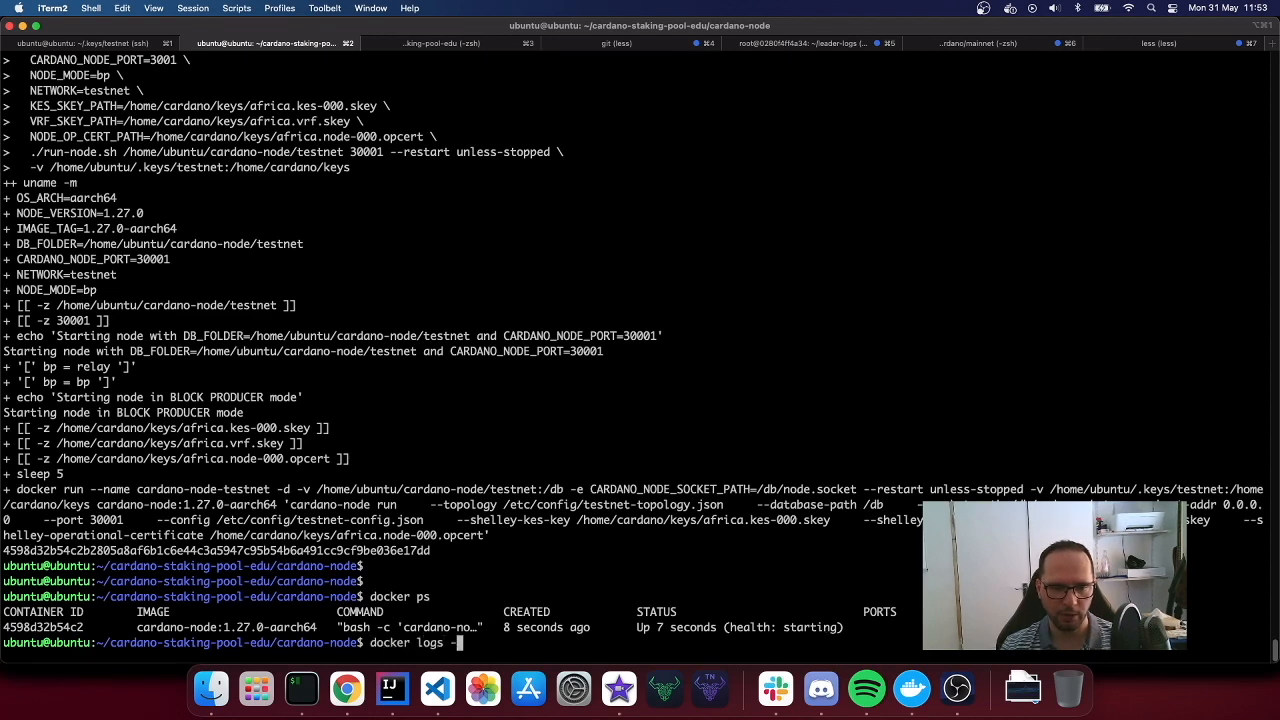
type("-f cardano-node-testnet")
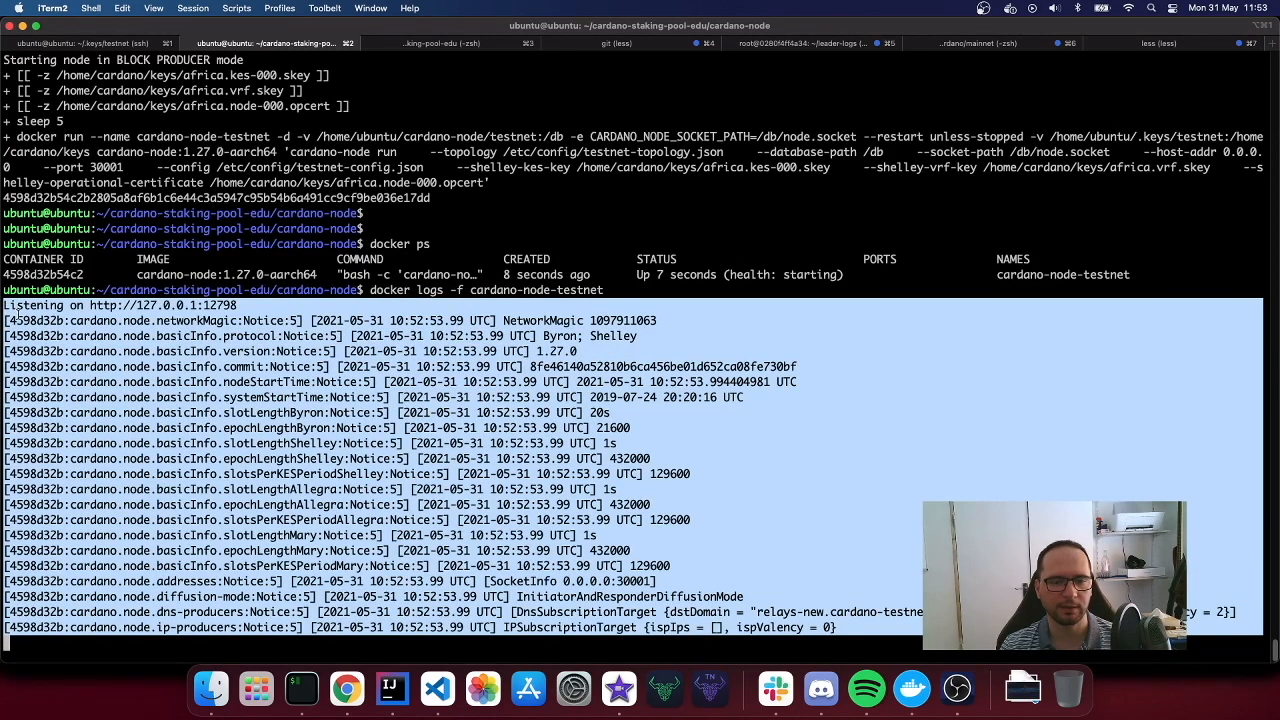
mouse_move(512, 442)
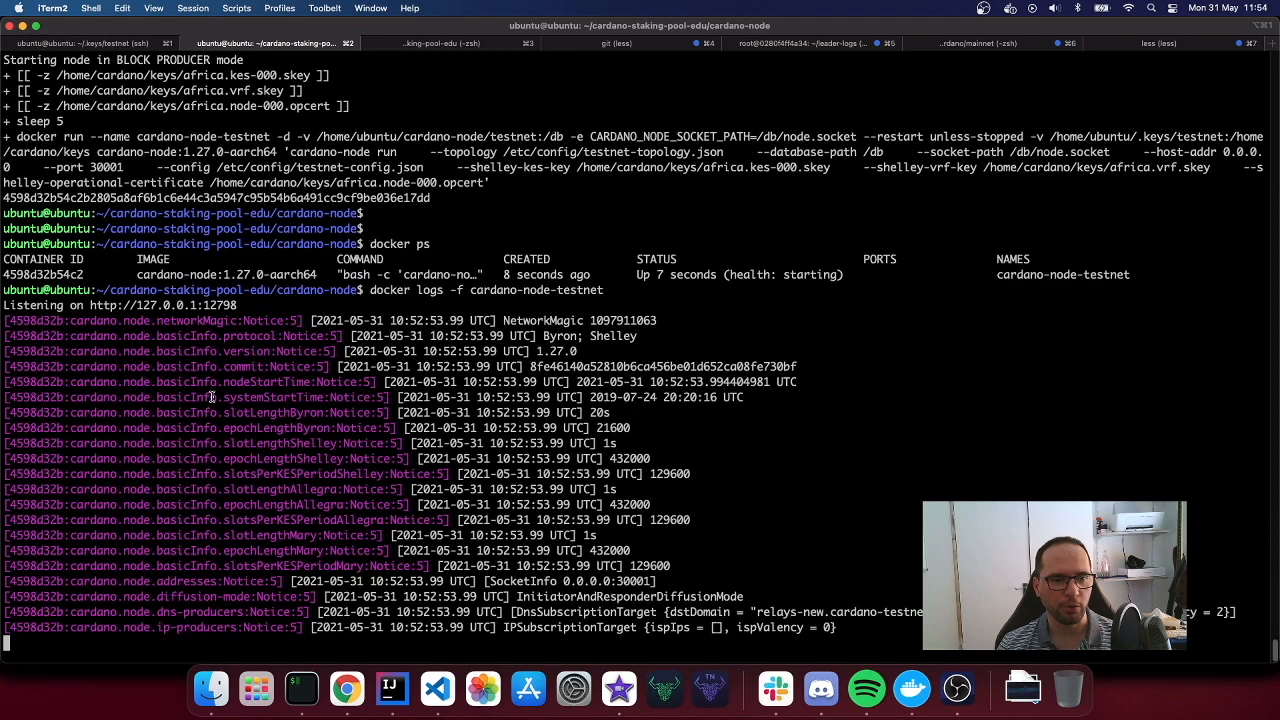
mouse_move(688, 566)
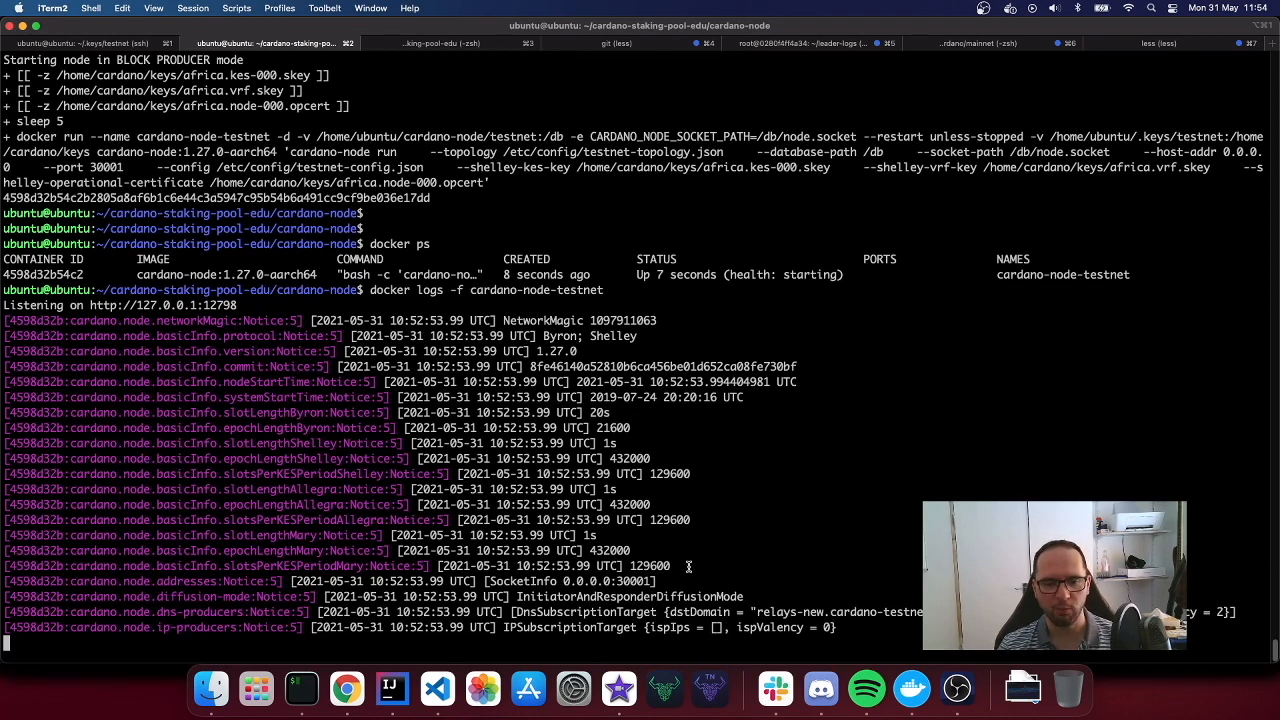
mouse_move(854, 628)
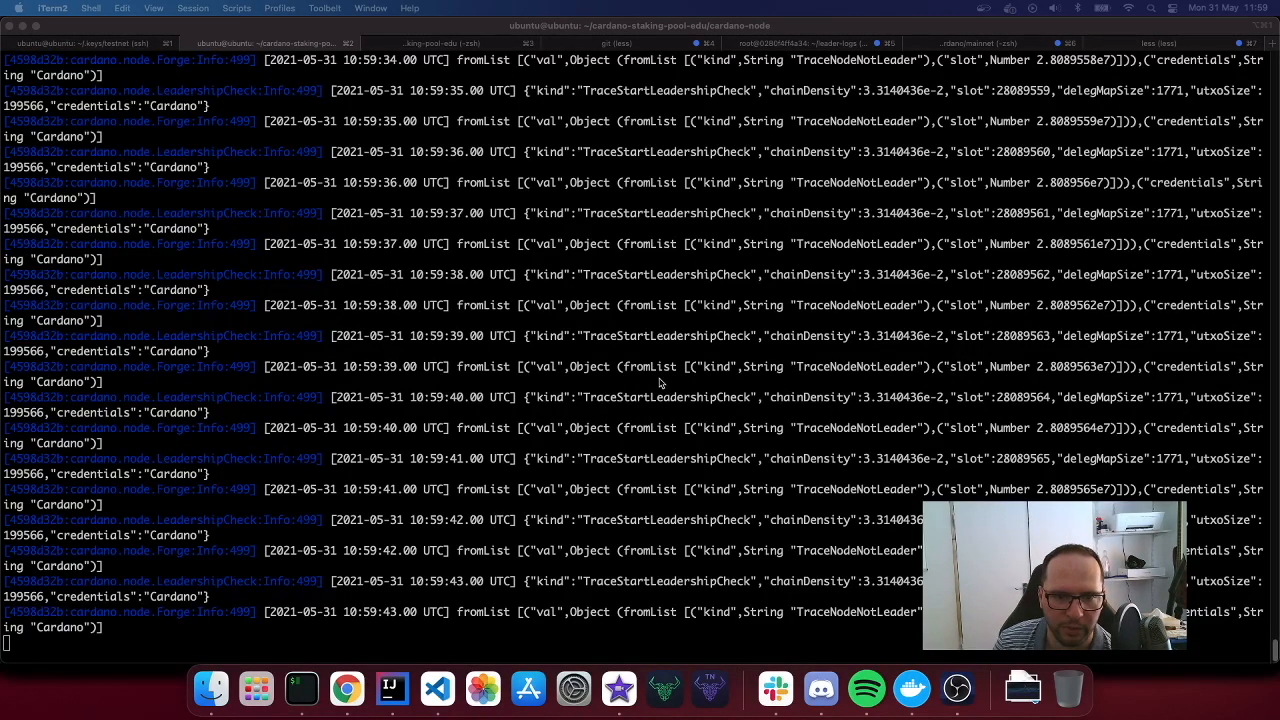
Read the log down to 'Chain extended, new tip' at slot 28089586, then stop following with Ctrl+C.
scroll("down", 3)
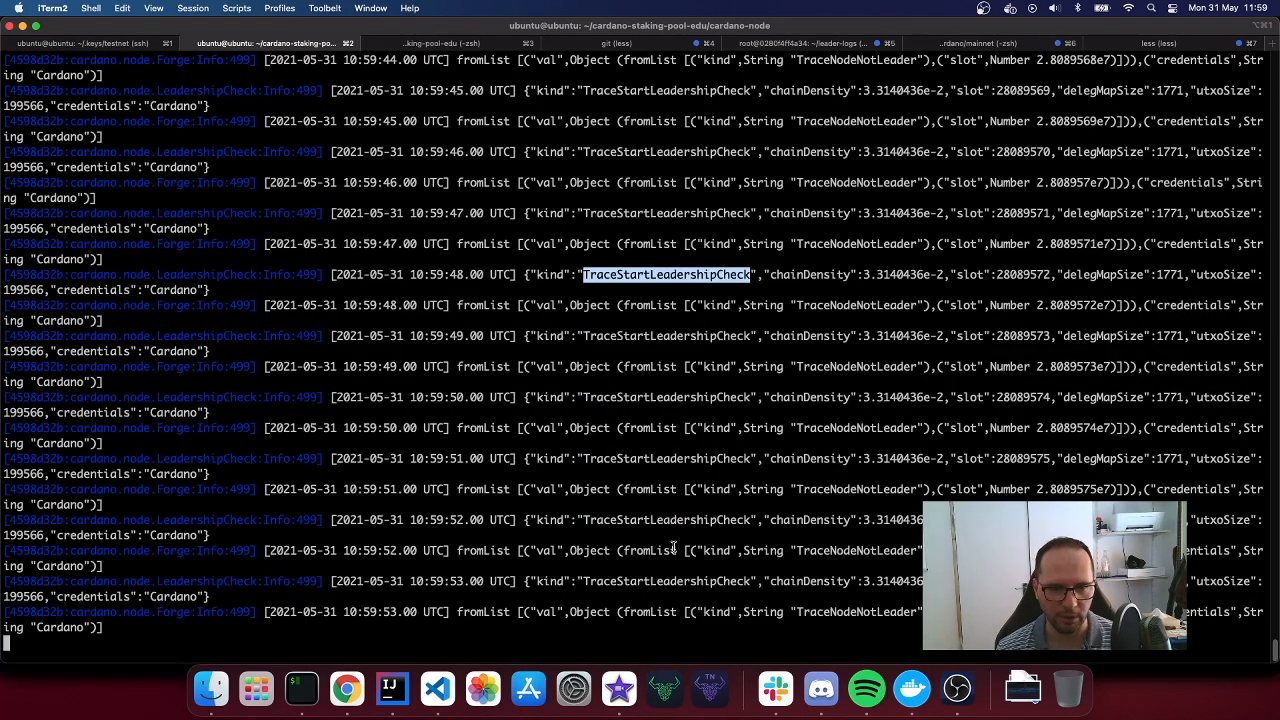
scroll("down", 3)
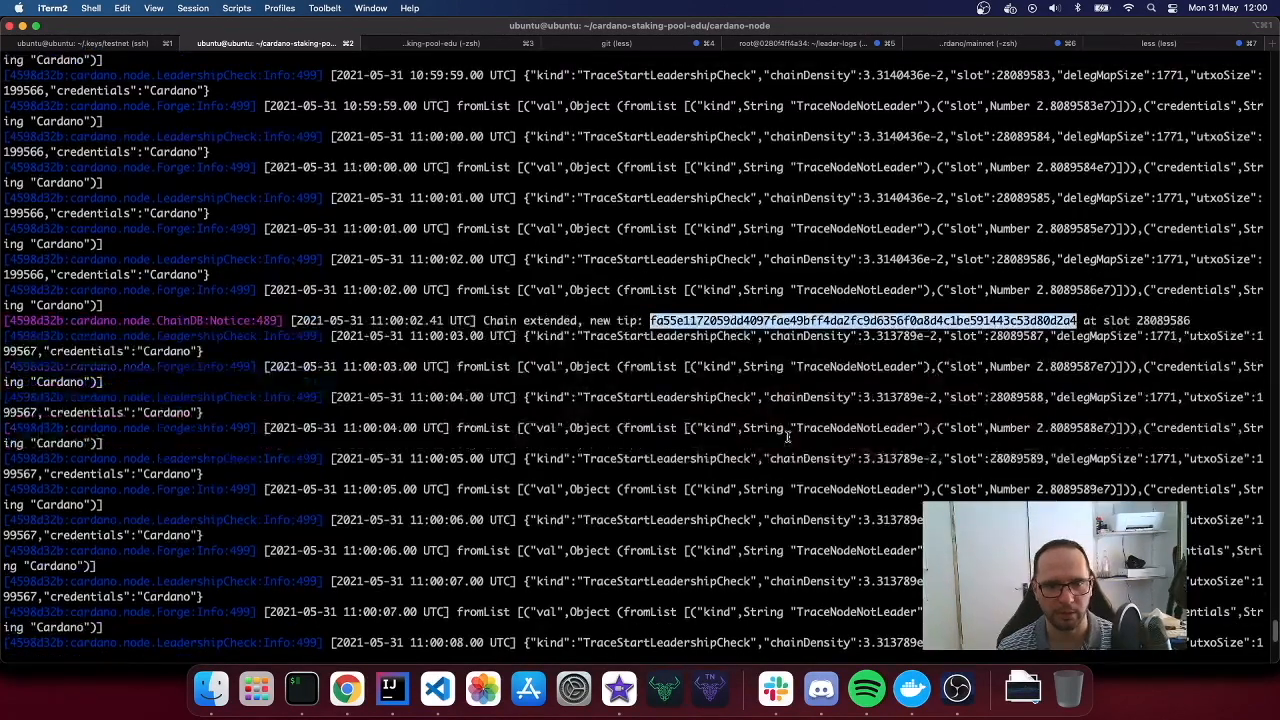
scroll("down", 3)
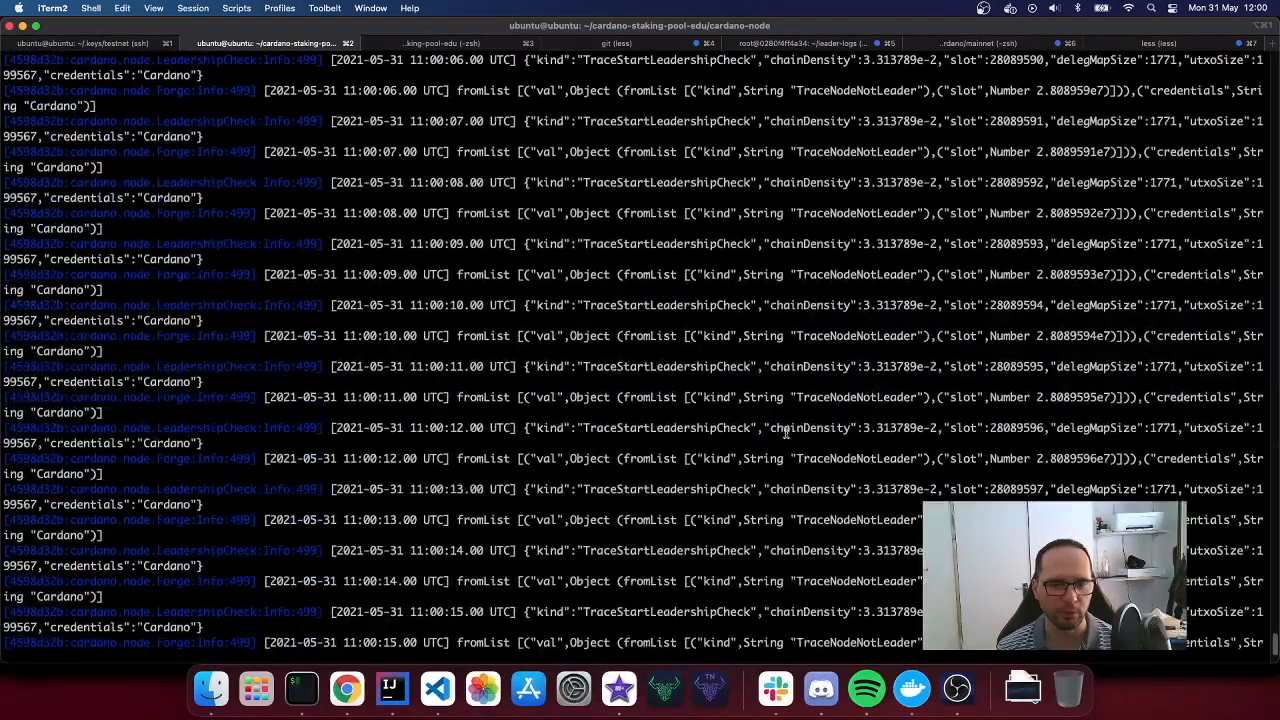
scroll("down", 3)
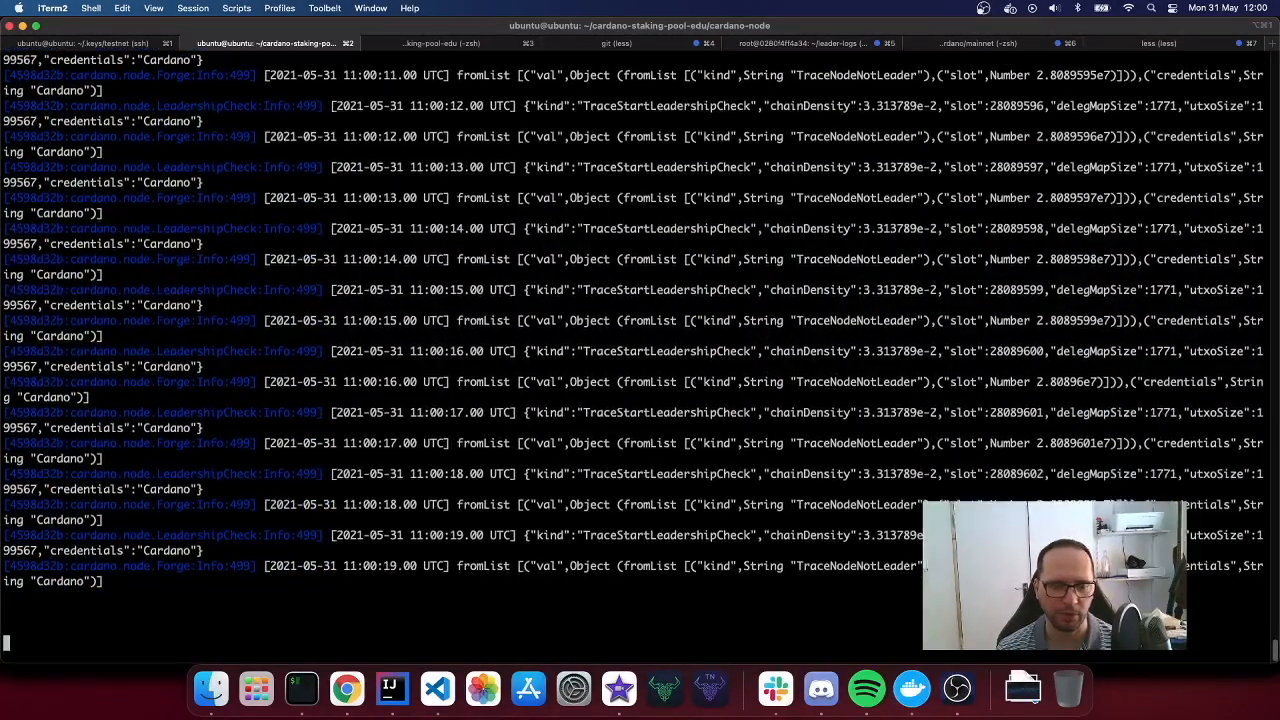
key("ctrl+c")
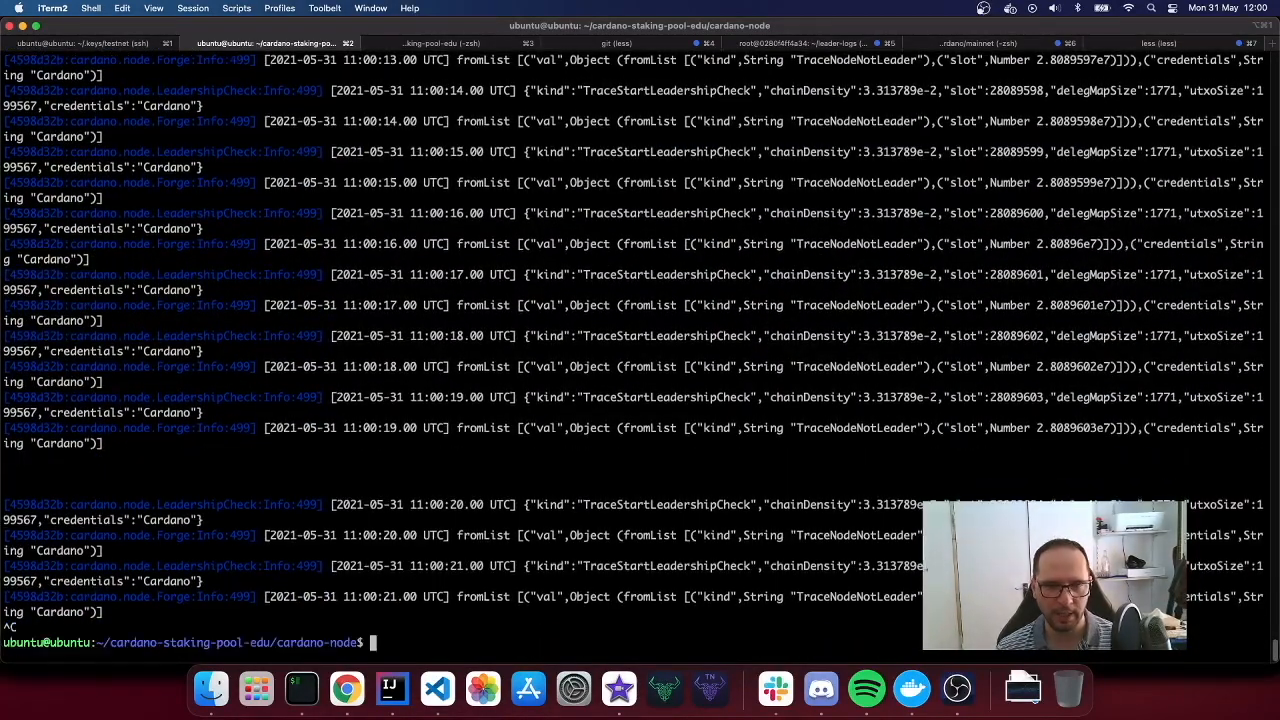